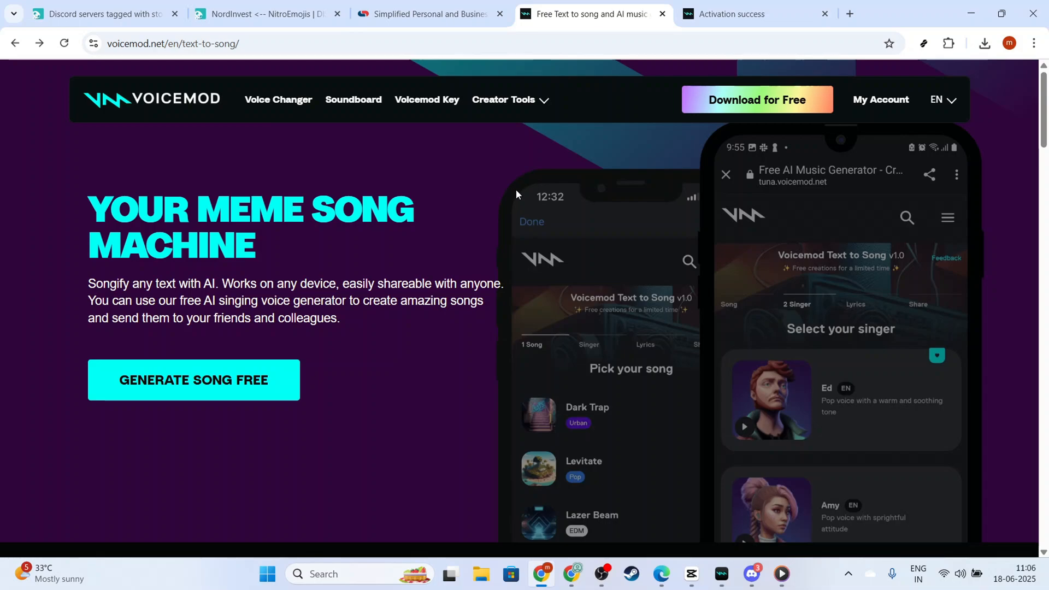
mouse_move(761, 551)
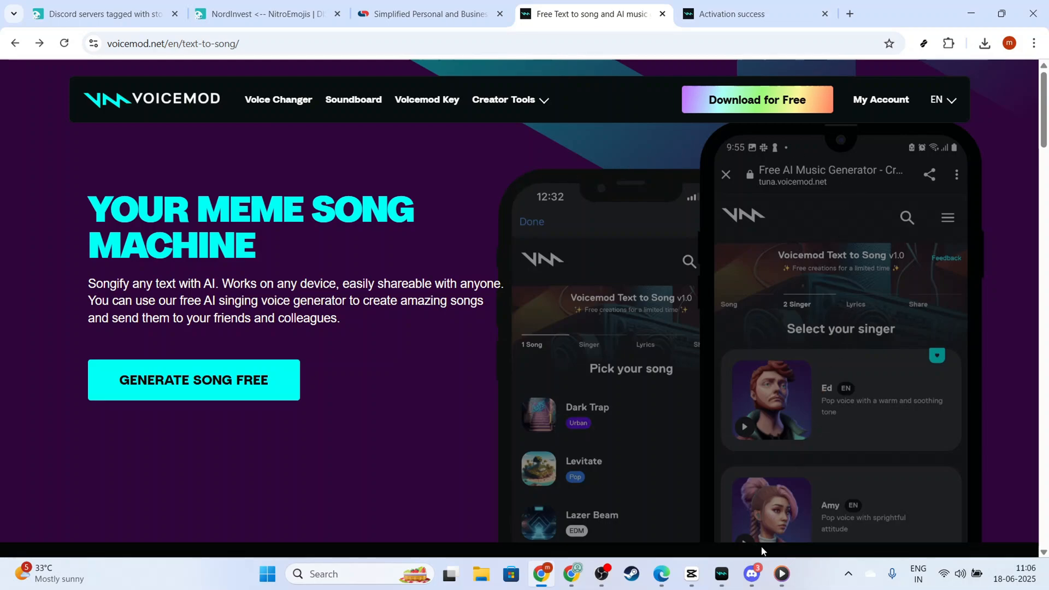
- Bring Discord to the front over the Voicemod Voicelab page in Chrome
left_click(751, 574)
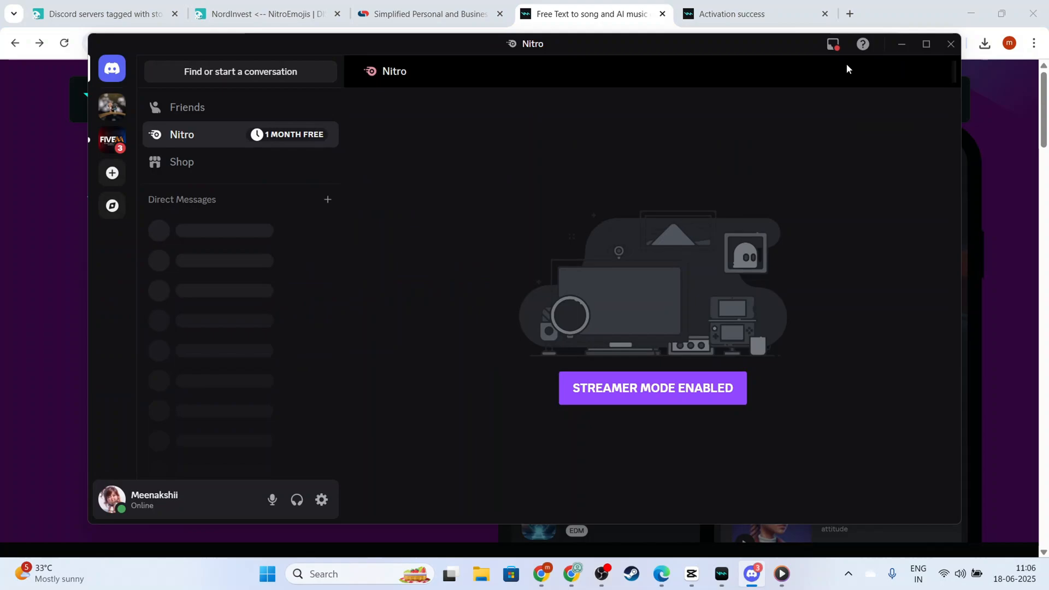
left_click(950, 44)
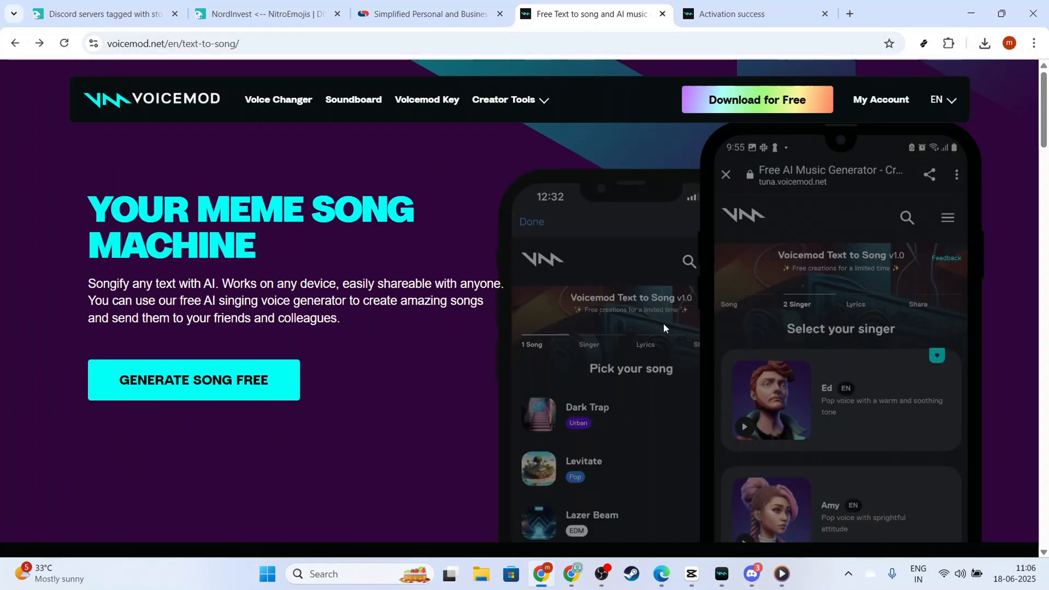
mouse_move(674, 329)
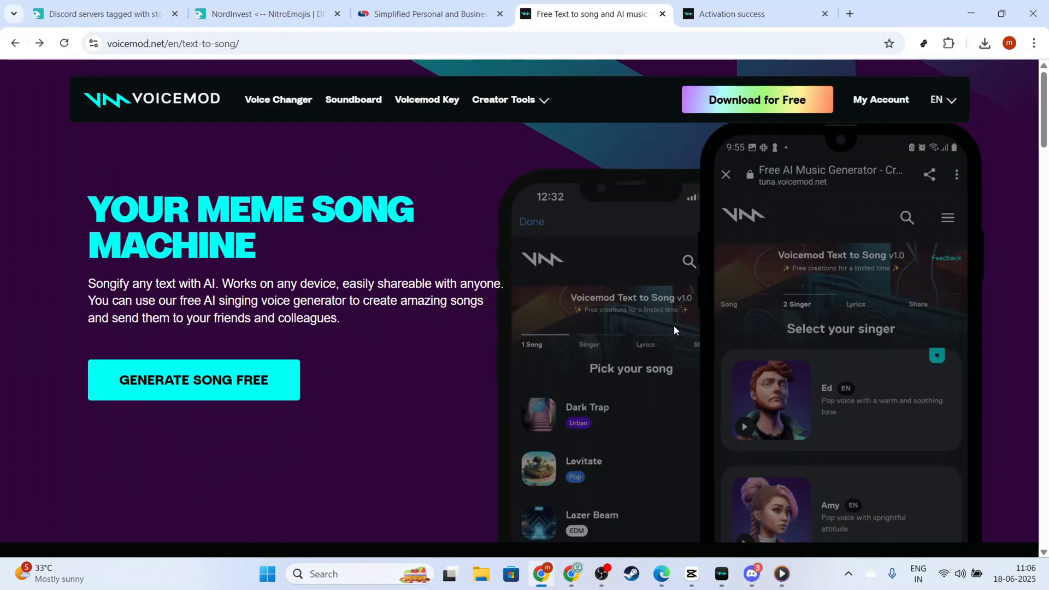
mouse_move(659, 336)
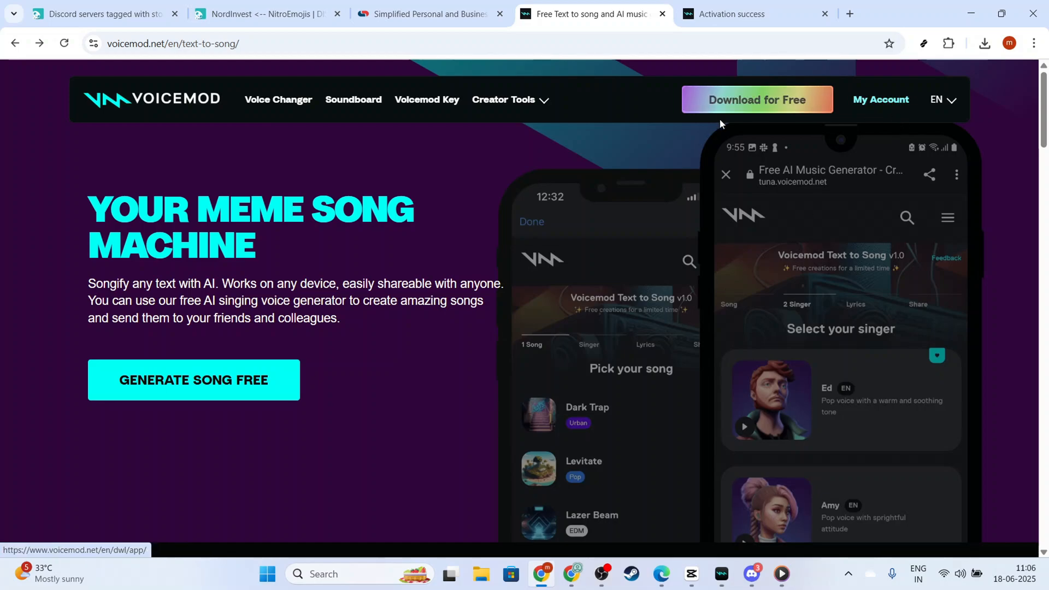
mouse_move(682, 496)
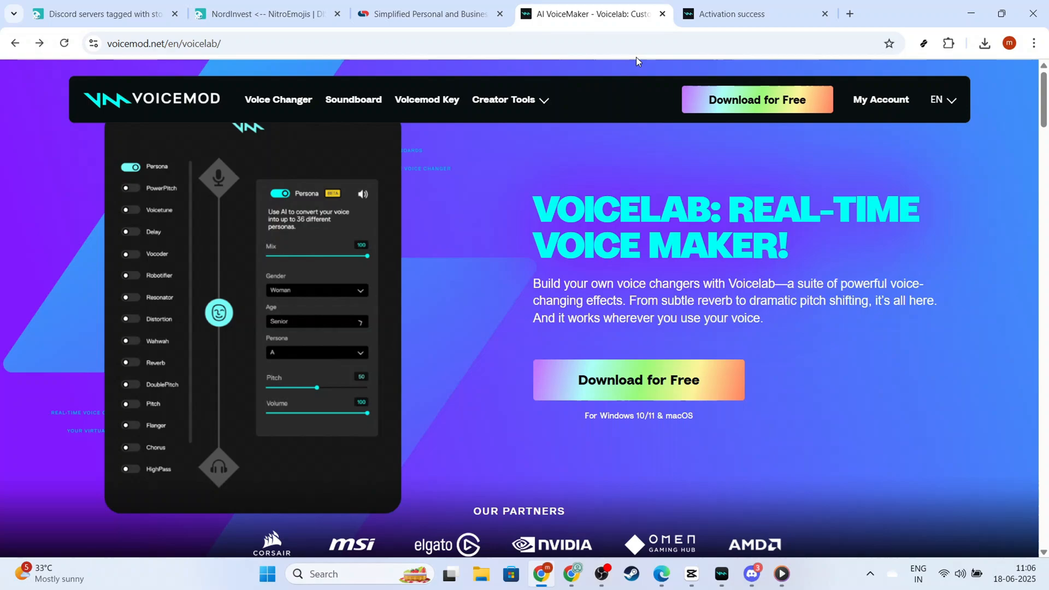
mouse_move(827, 276)
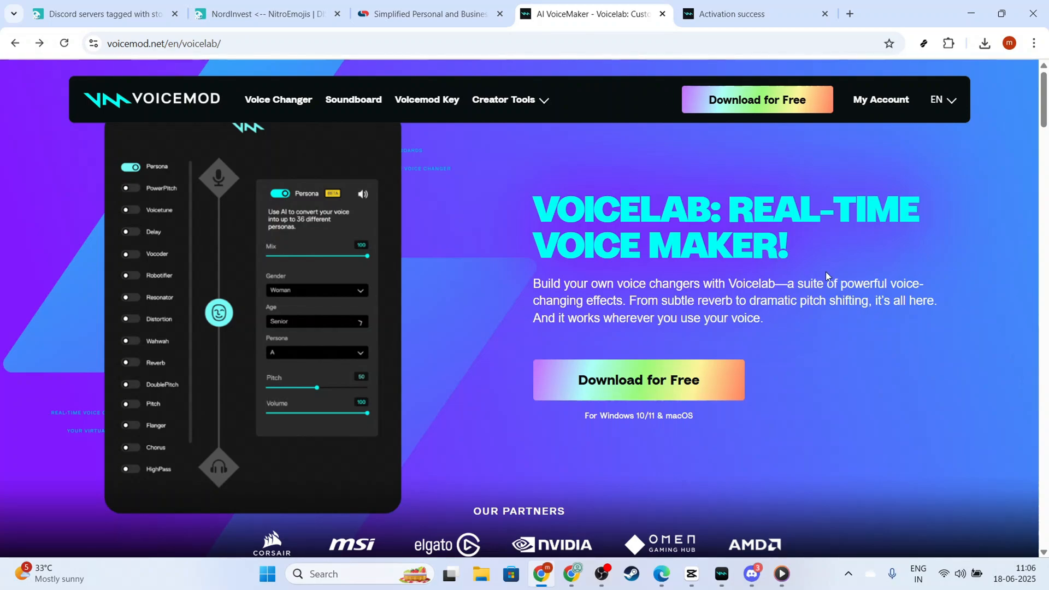
mouse_move(784, 326)
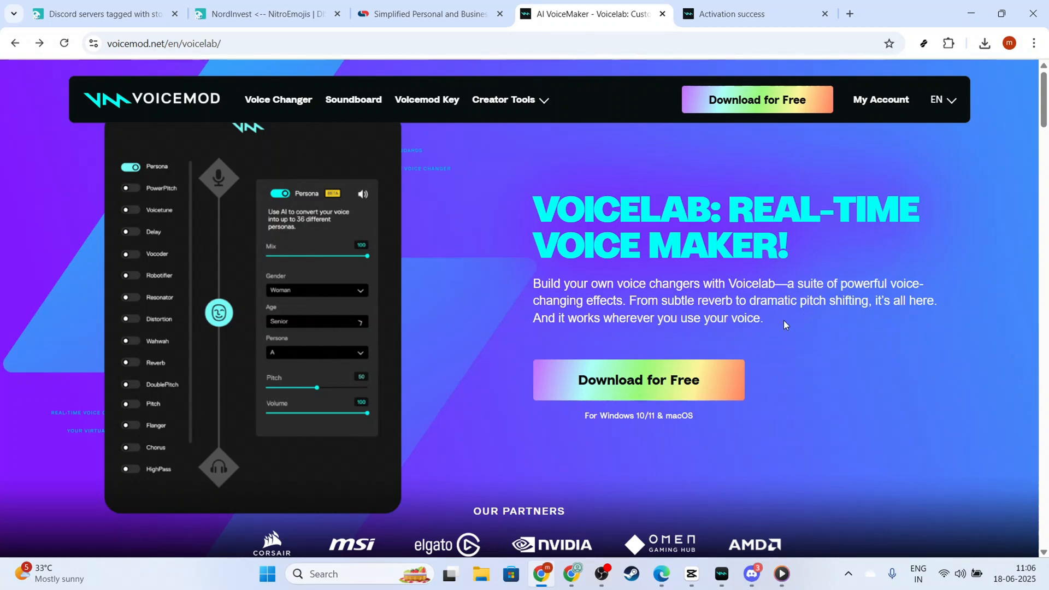
left_click(751, 573)
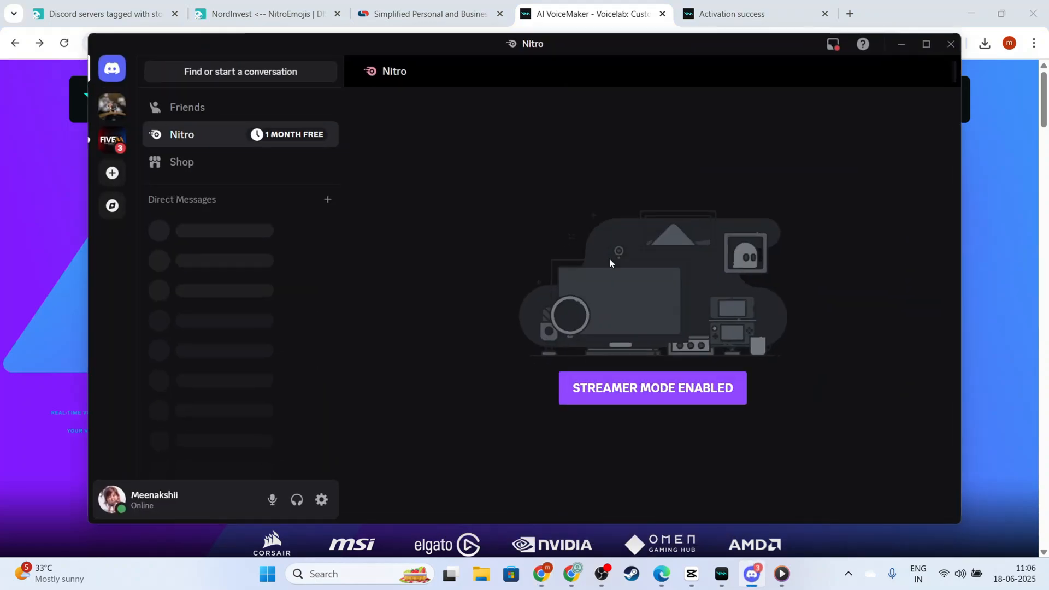
mouse_move(784, 260)
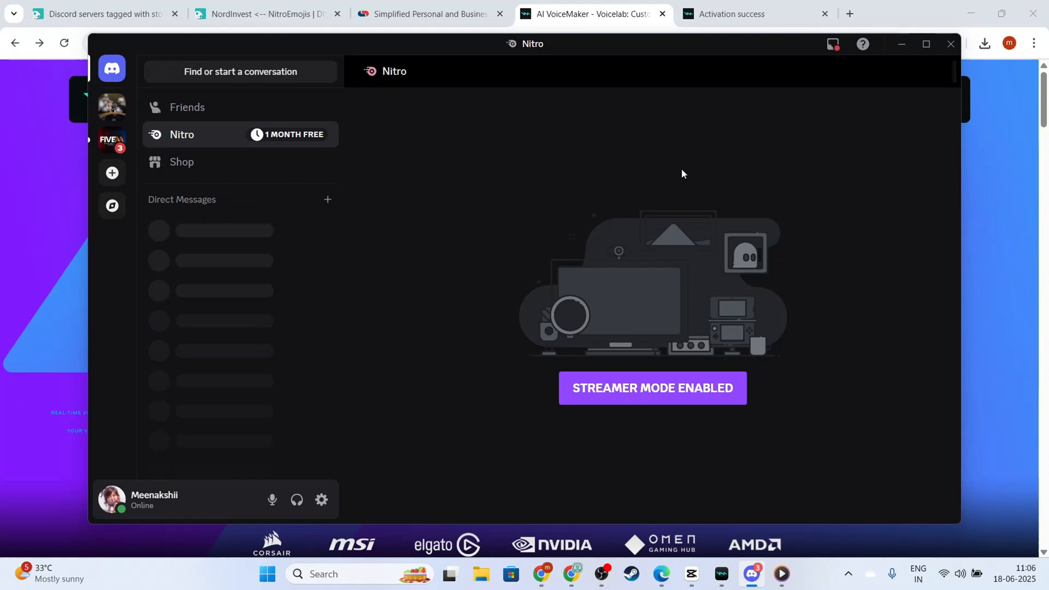
mouse_move(865, 185)
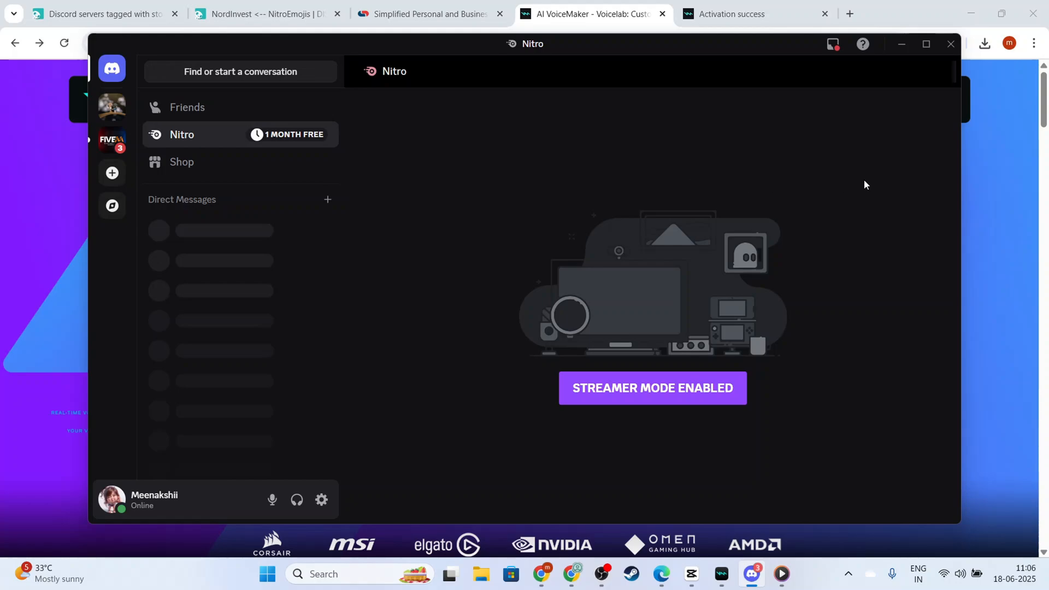
mouse_move(901, 67)
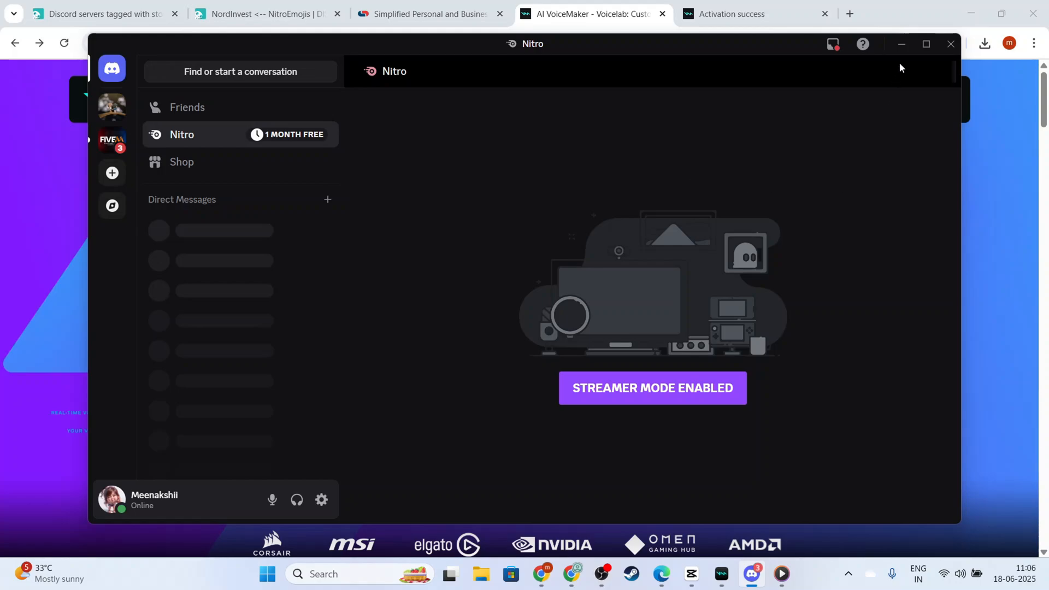
- Put Discord away and choose 'Switch only headphones' in Voicemod's new-headset prompt
left_click(948, 44)
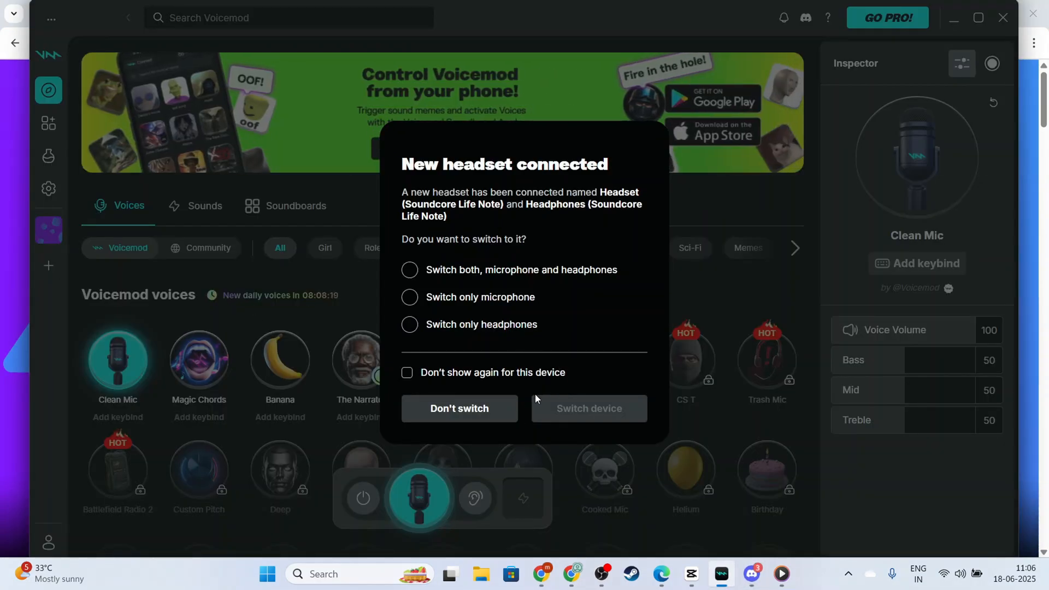
mouse_move(580, 293)
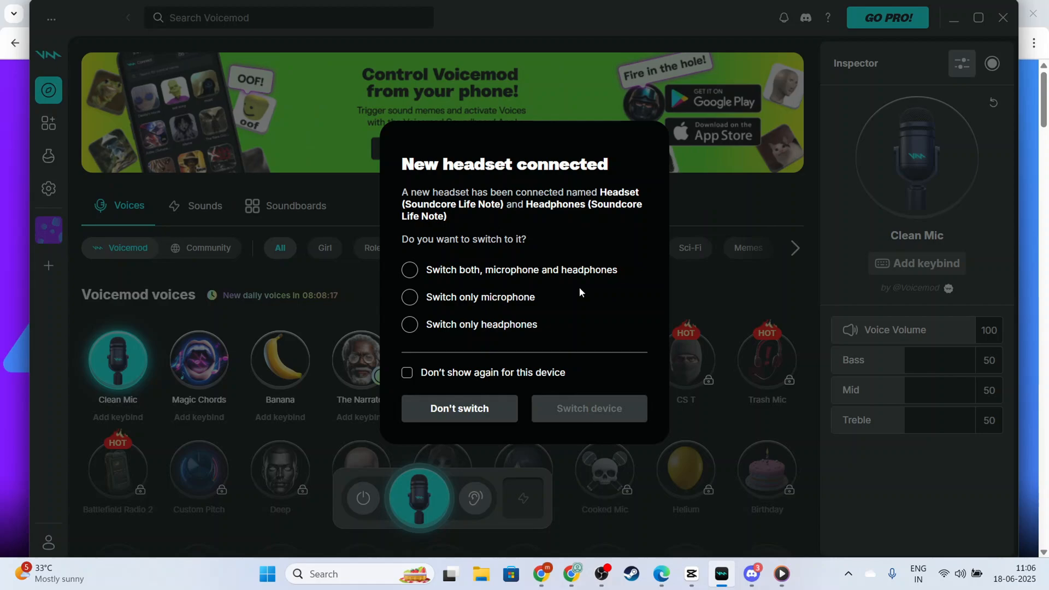
mouse_move(633, 288)
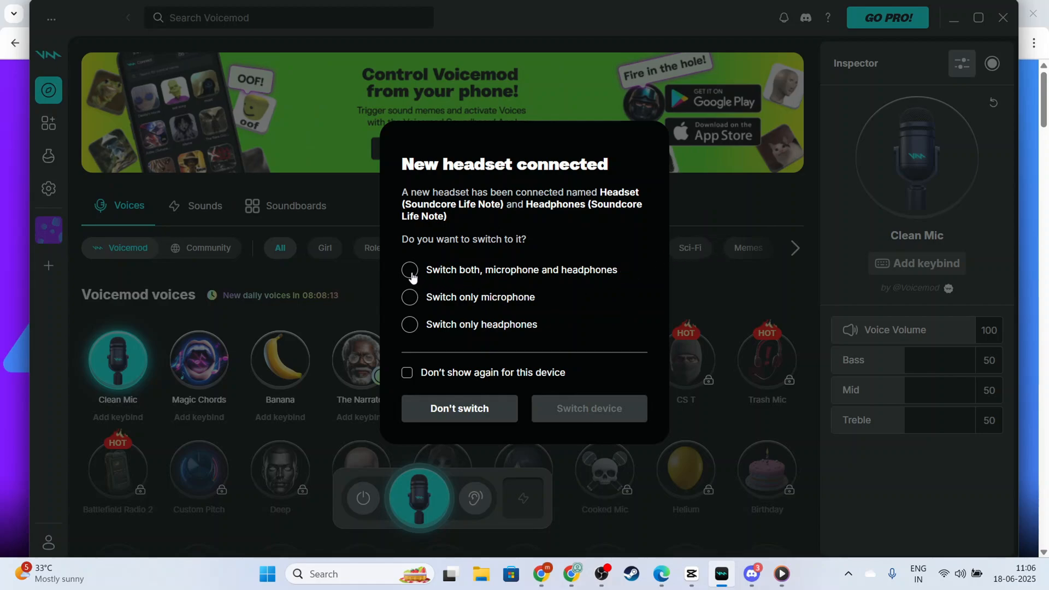
left_click(409, 323)
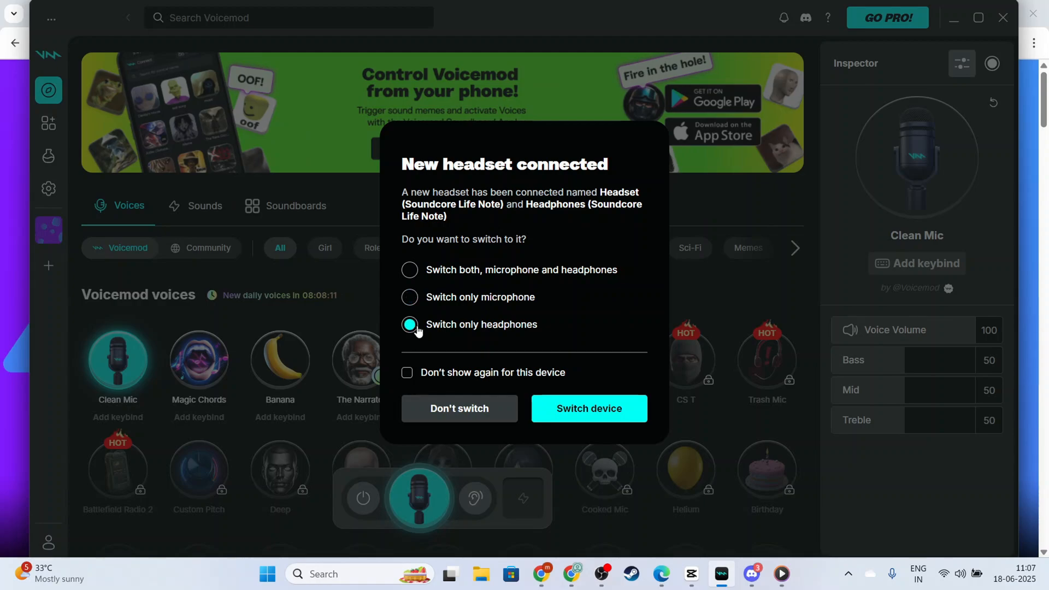
mouse_move(468, 309)
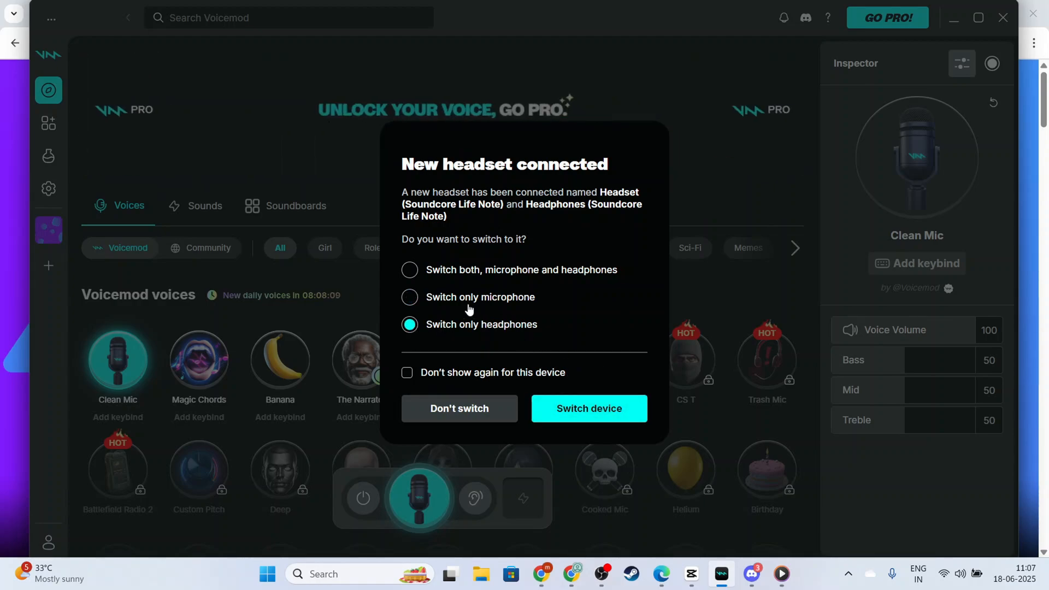
mouse_move(419, 273)
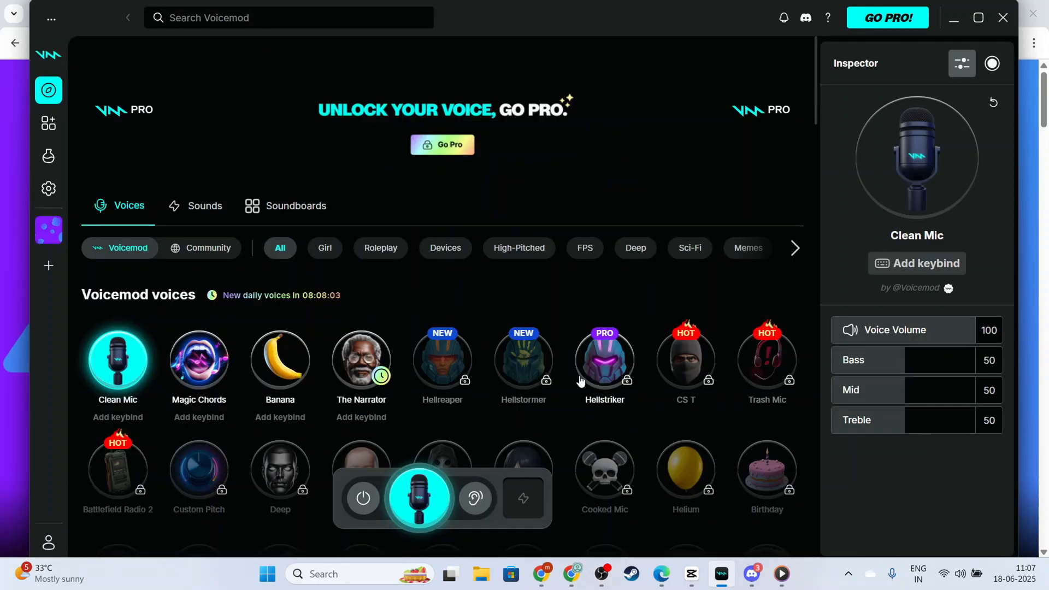
mouse_move(104, 188)
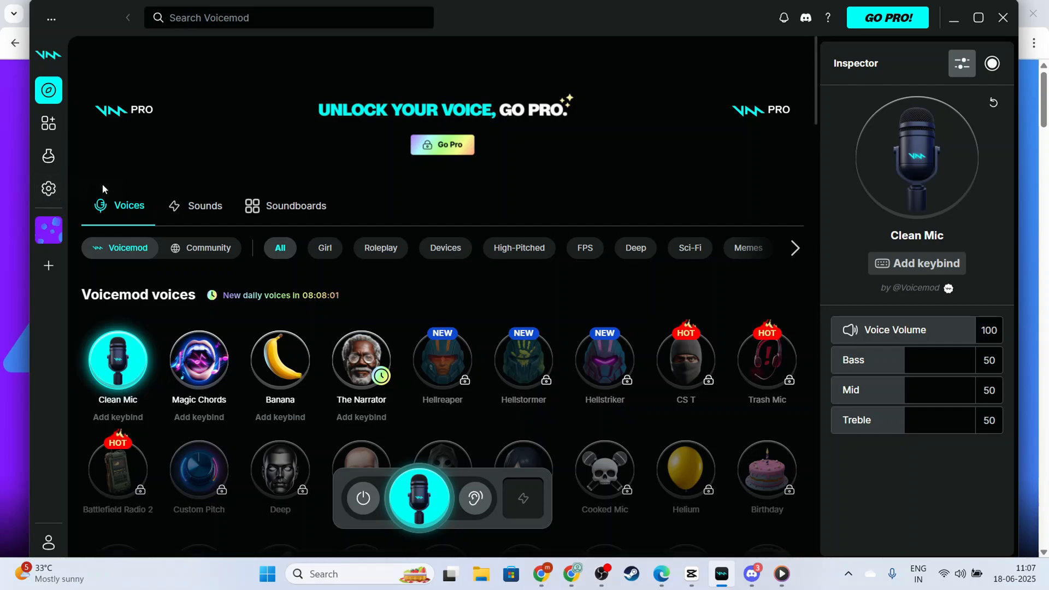
- Review Voicemod's audio settings showing the Soundcore Life Note headset, then return to Chrome
left_click(47, 189)
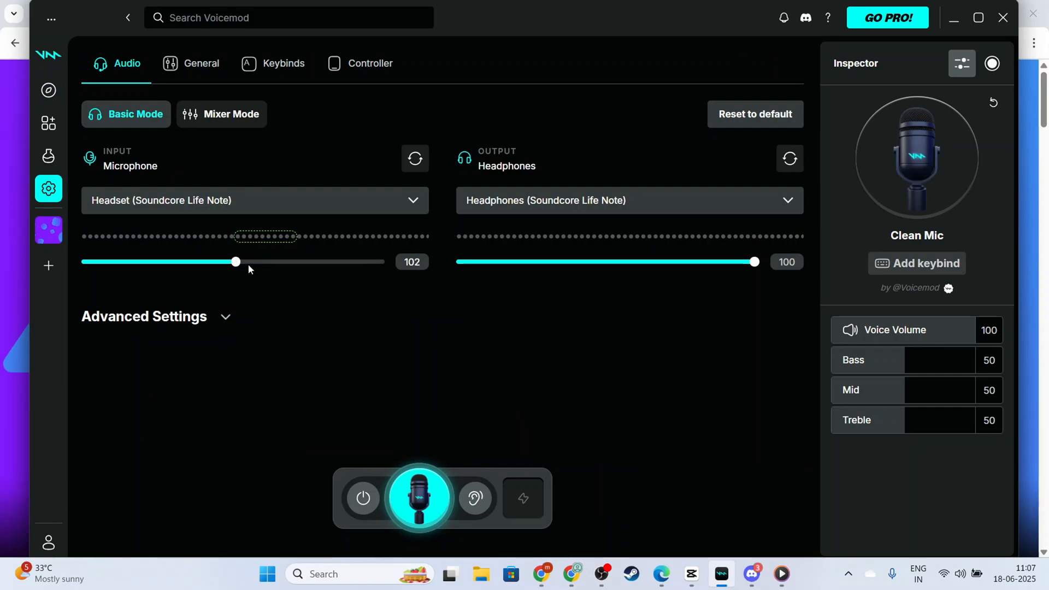
mouse_move(755, 113)
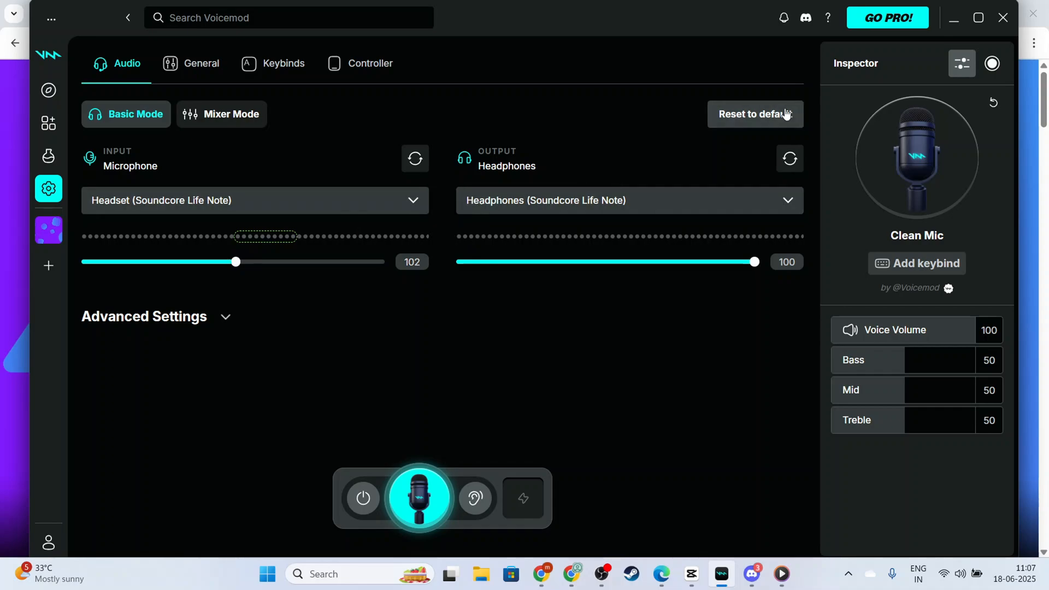
left_click(755, 113)
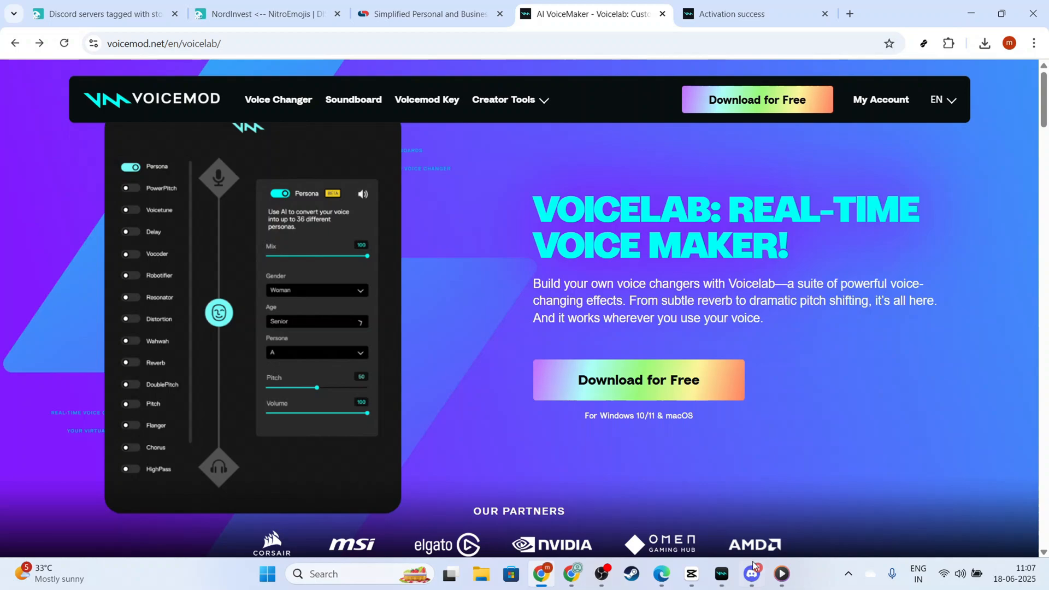
- Go to Discord's User Settings and reach the Voice & Video section
left_click(751, 573)
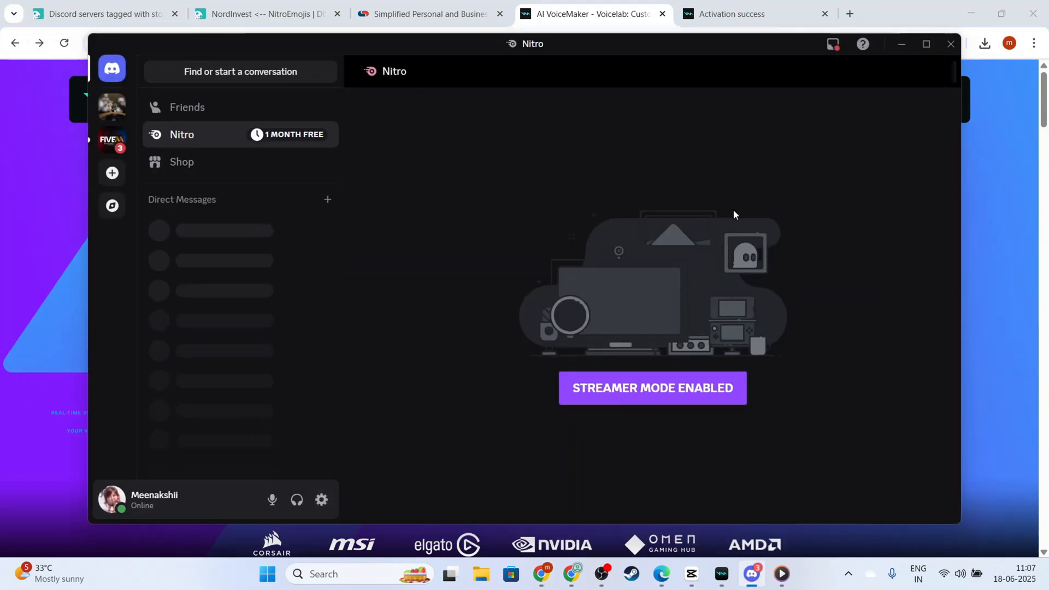
left_click(926, 44)
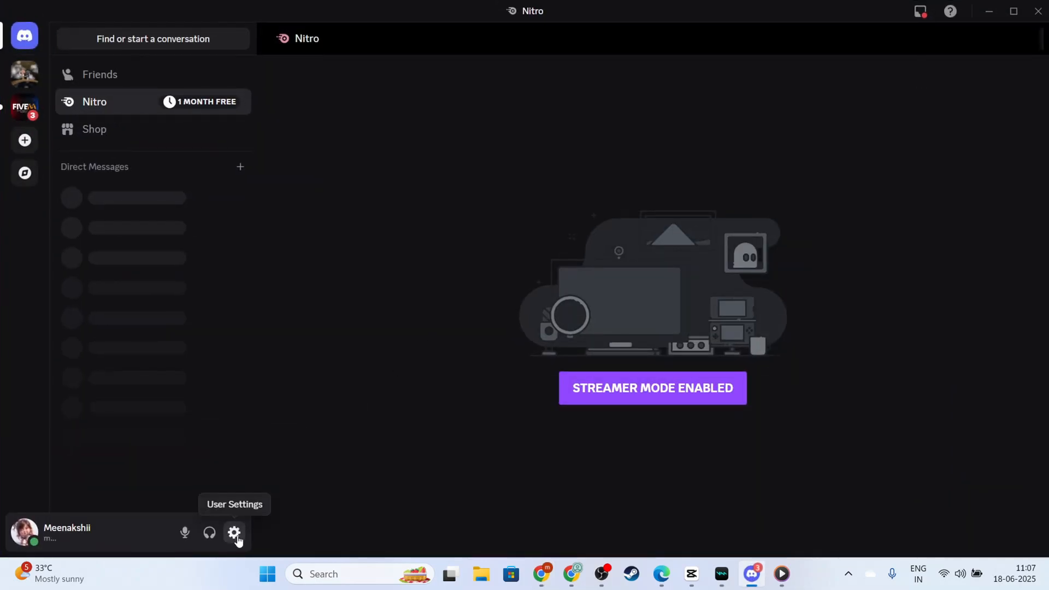
left_click(234, 532)
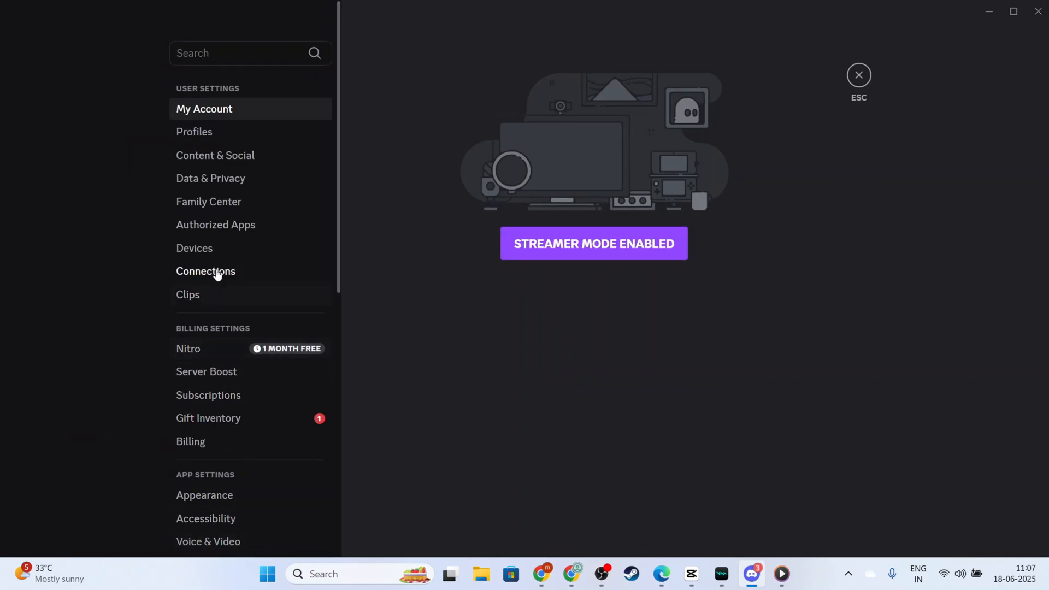
mouse_move(484, 109)
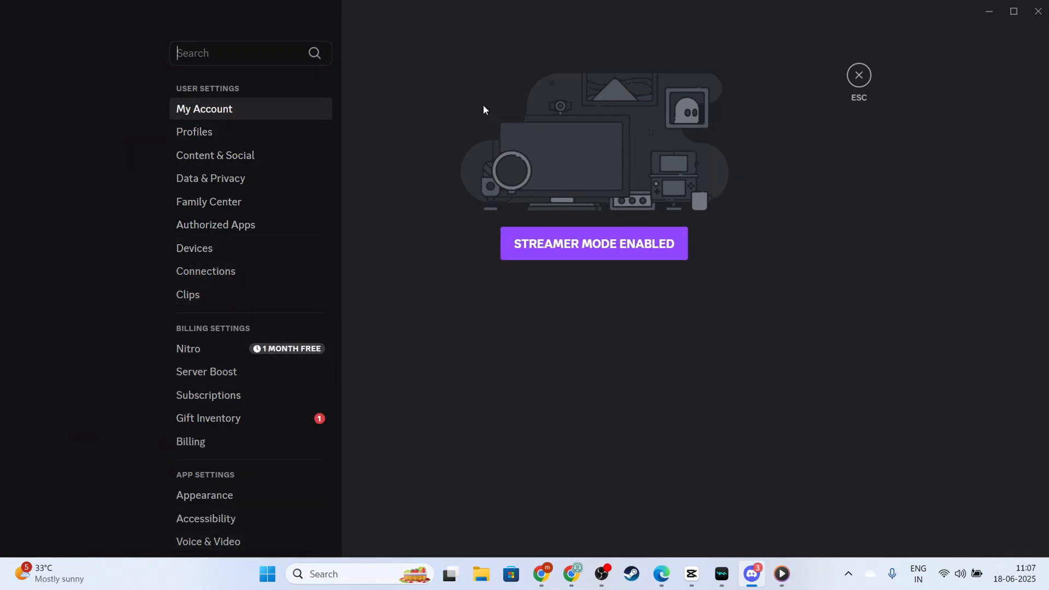
mouse_move(213, 347)
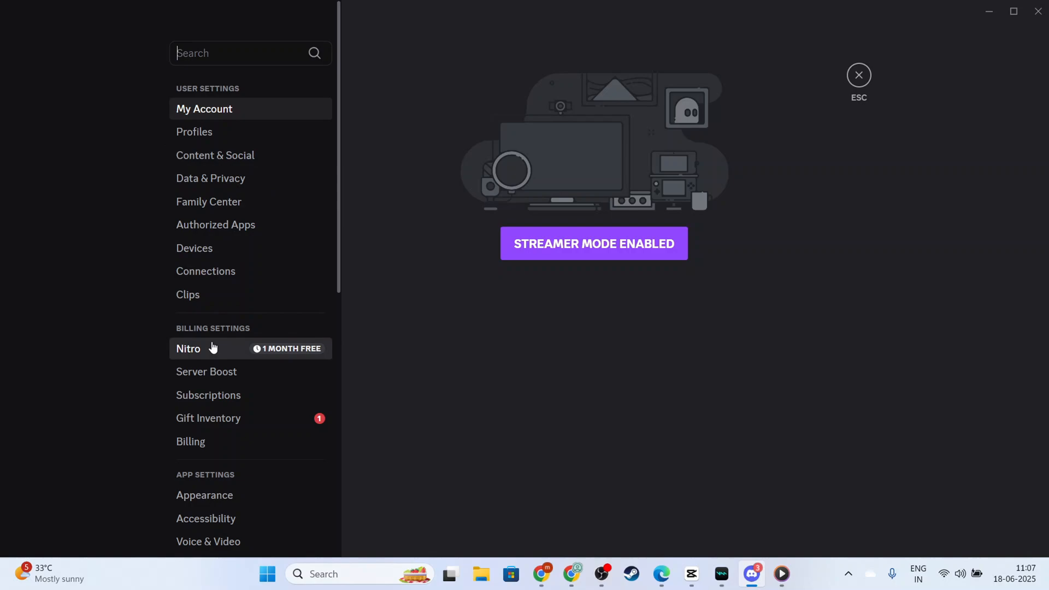
scroll("down", 3)
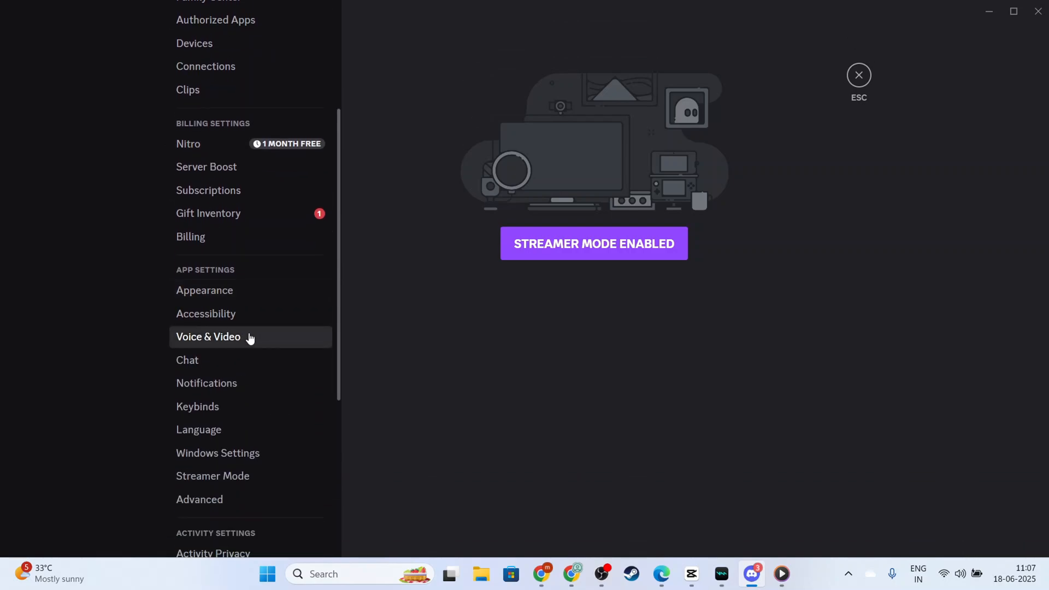
mouse_move(219, 342)
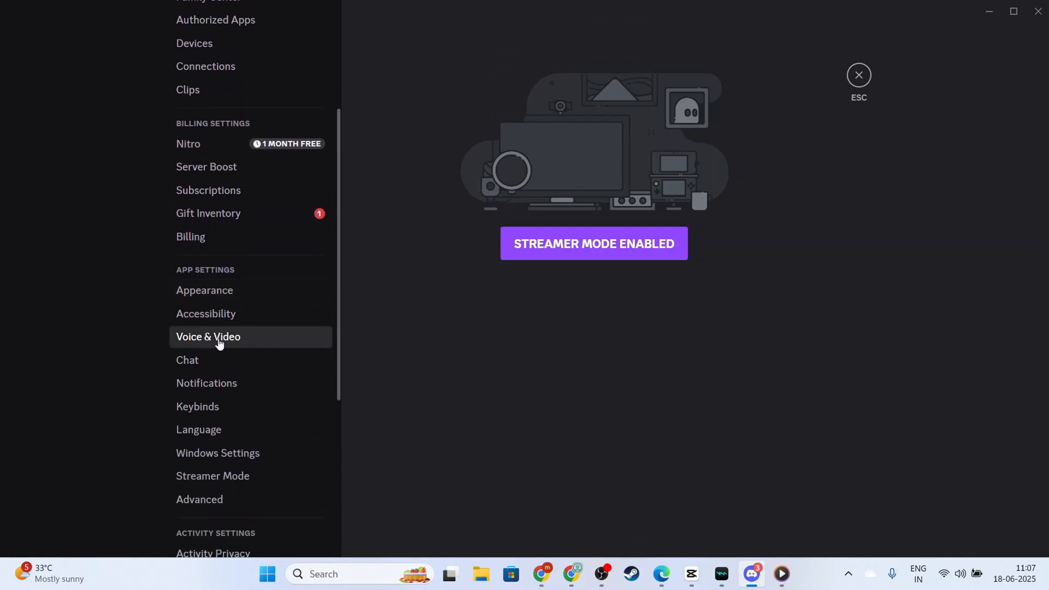
left_click(208, 337)
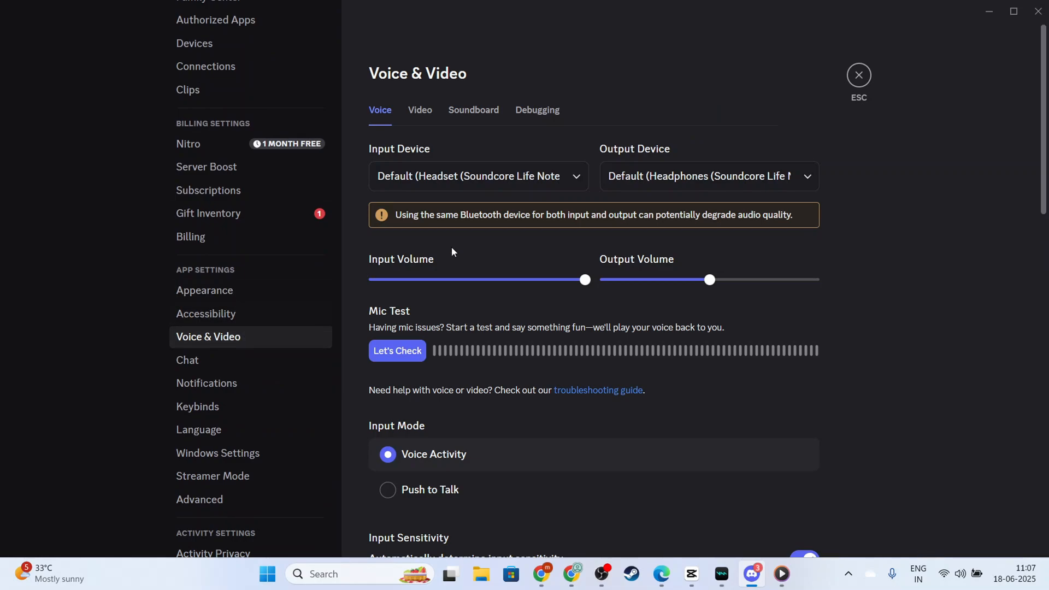
mouse_move(796, 227)
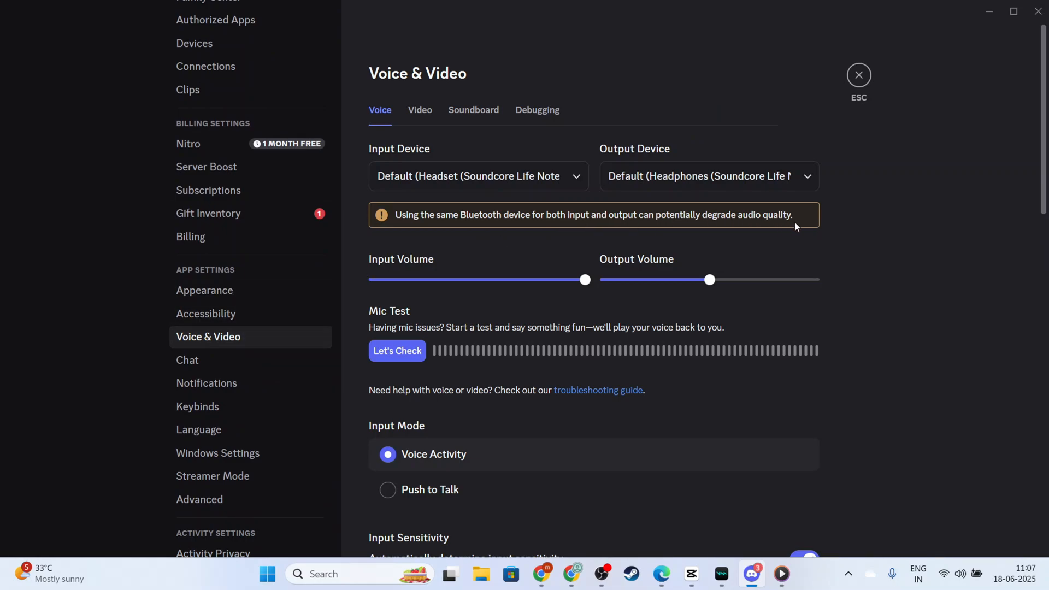
mouse_move(641, 232)
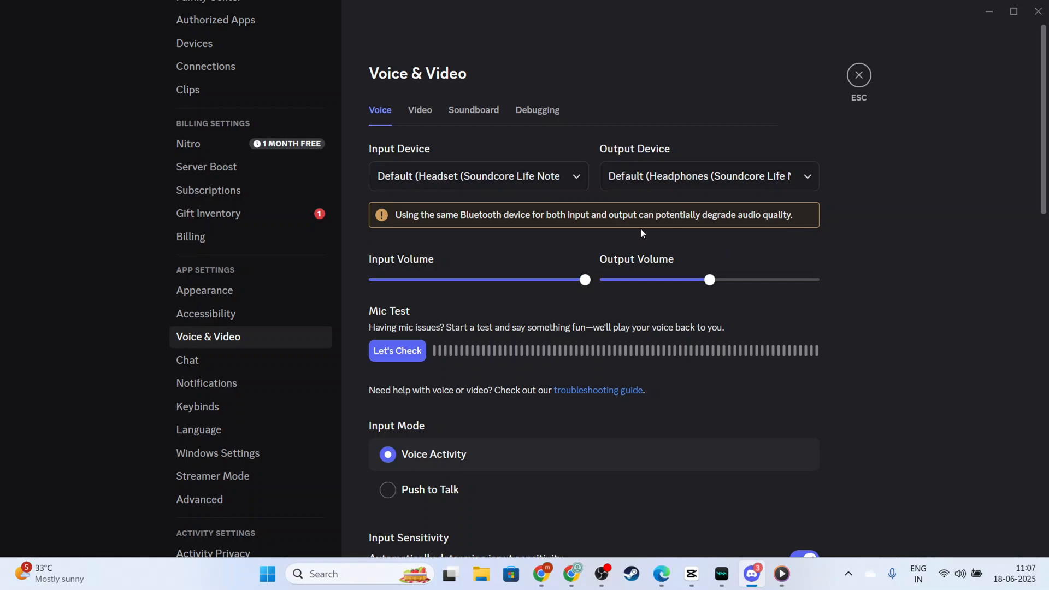
mouse_move(586, 245)
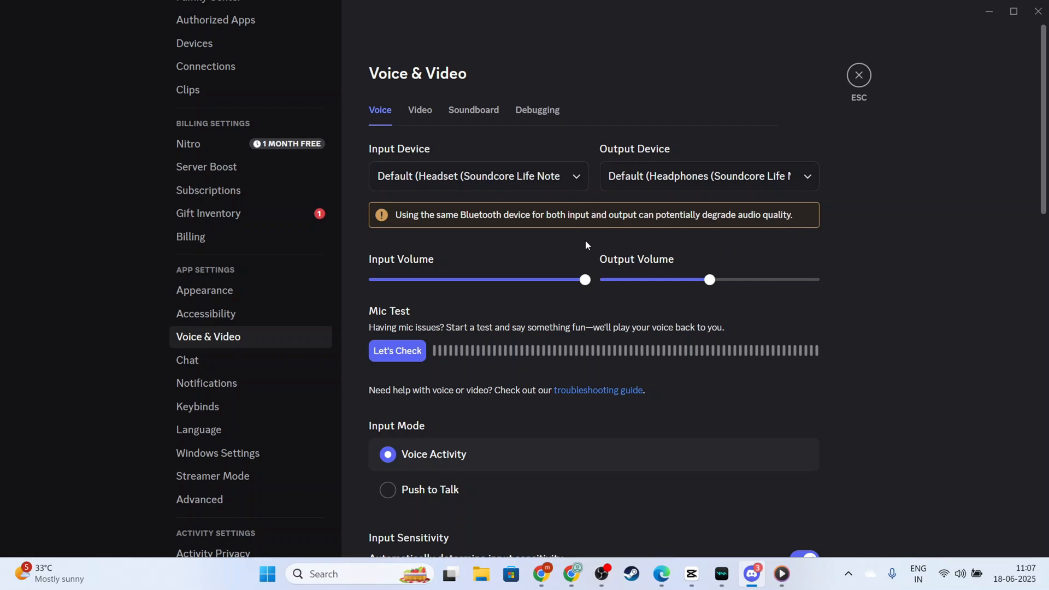
- Set the input device to Microphone (Voicemod Virtual Audio Device (WDM))
left_click(477, 176)
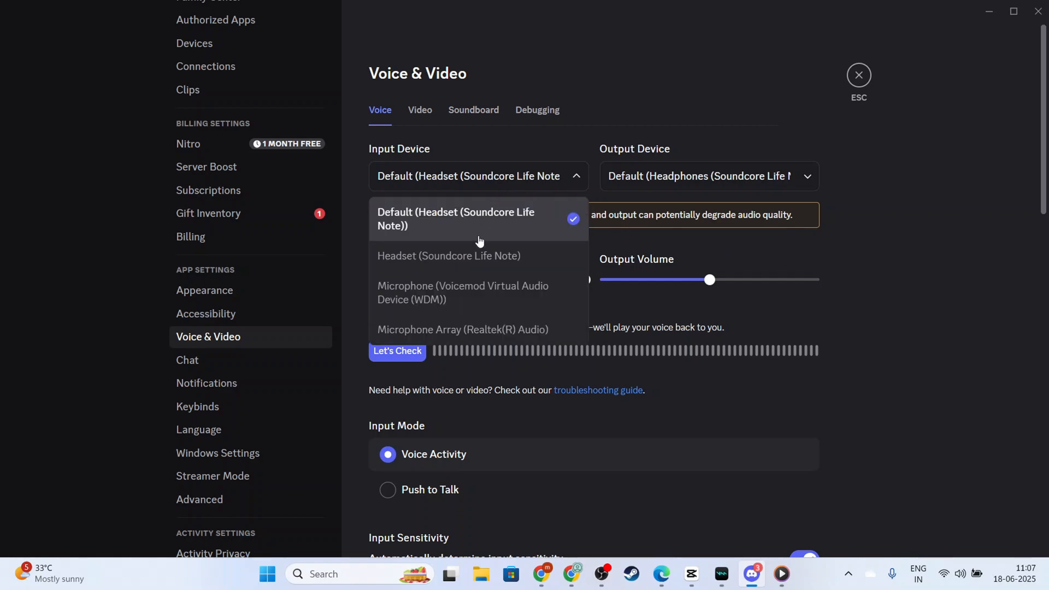
mouse_move(469, 308)
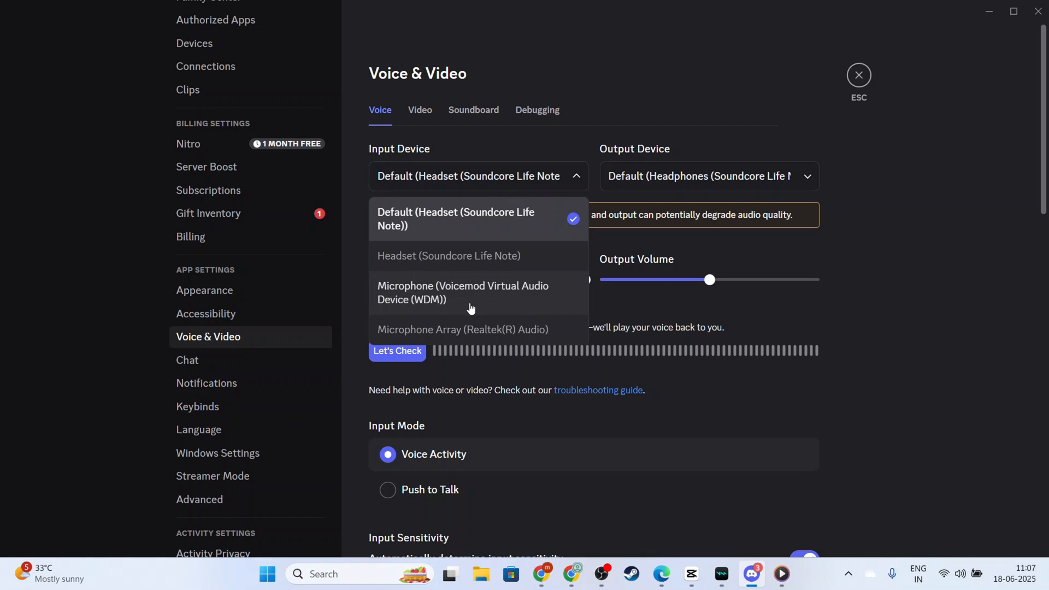
mouse_move(508, 302)
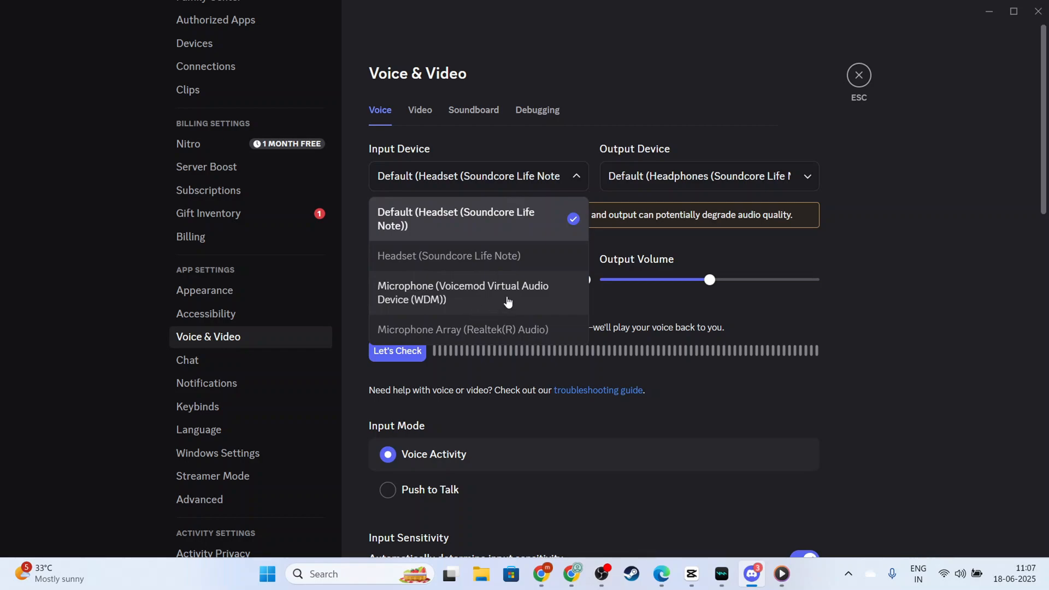
left_click(463, 293)
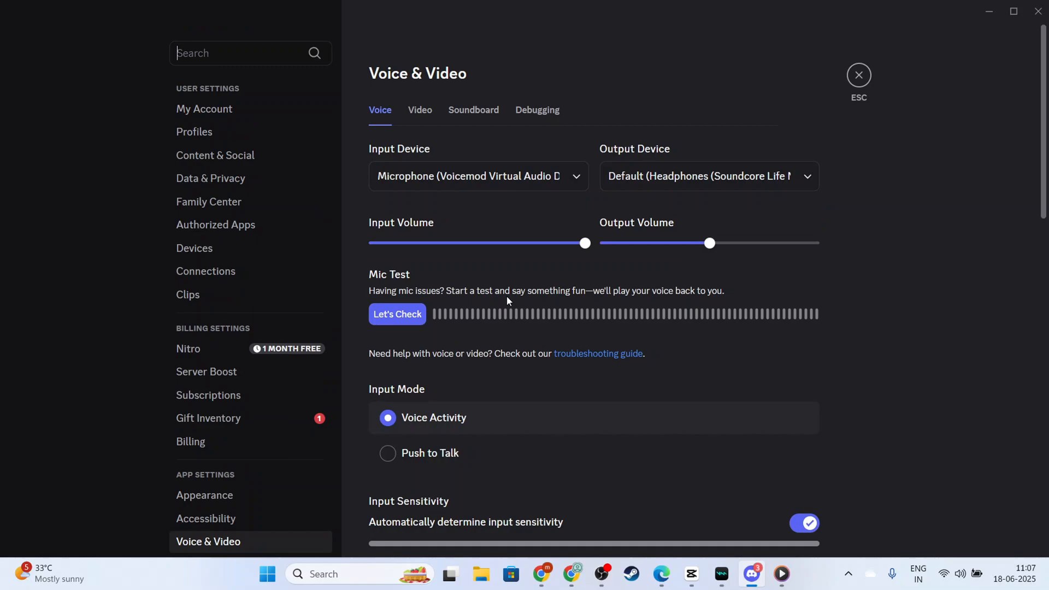
mouse_move(621, 287)
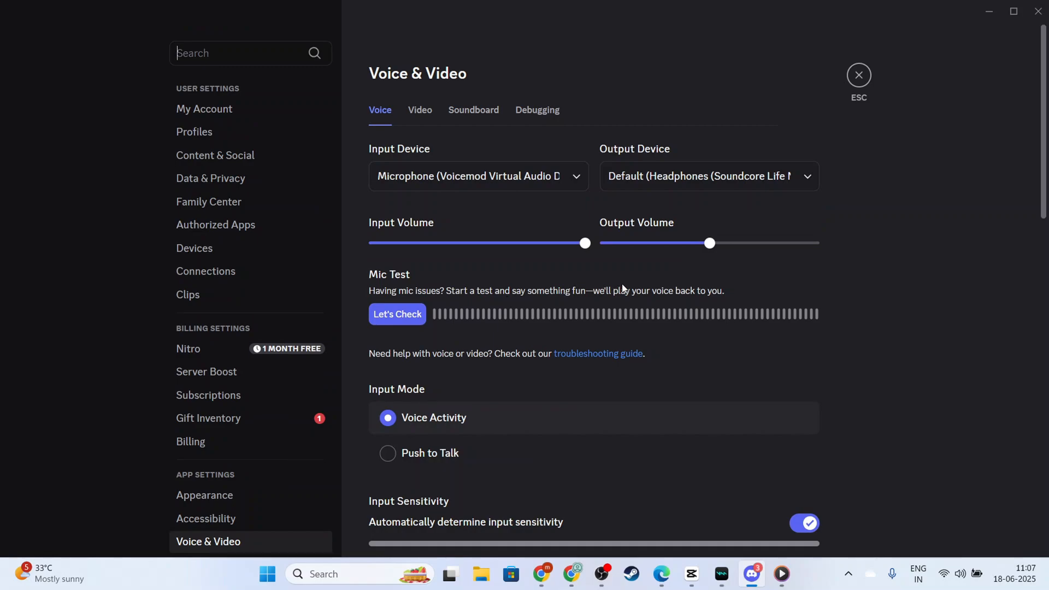
mouse_move(549, 320)
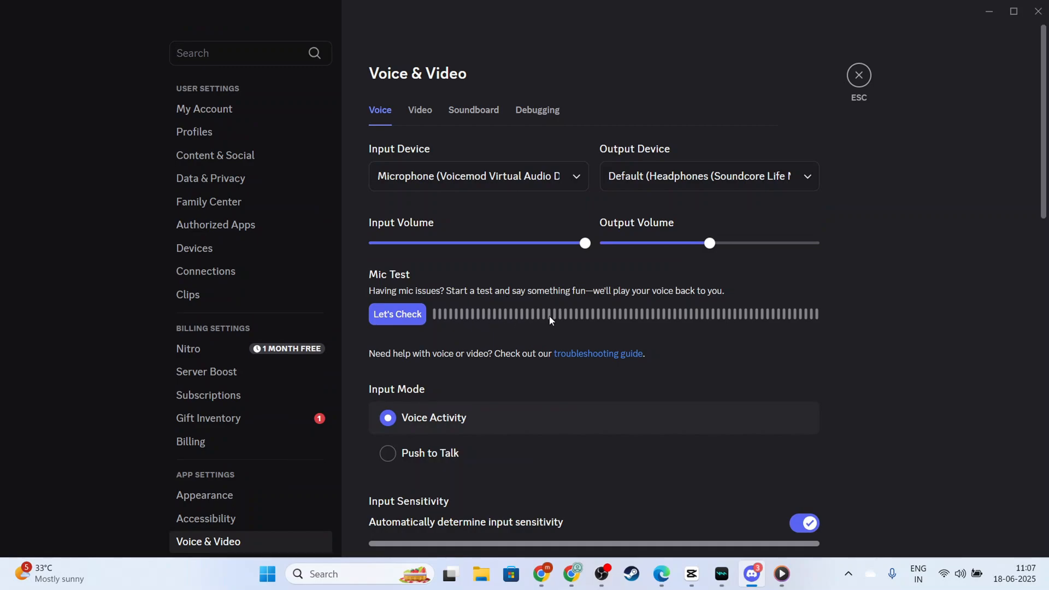
mouse_move(701, 341)
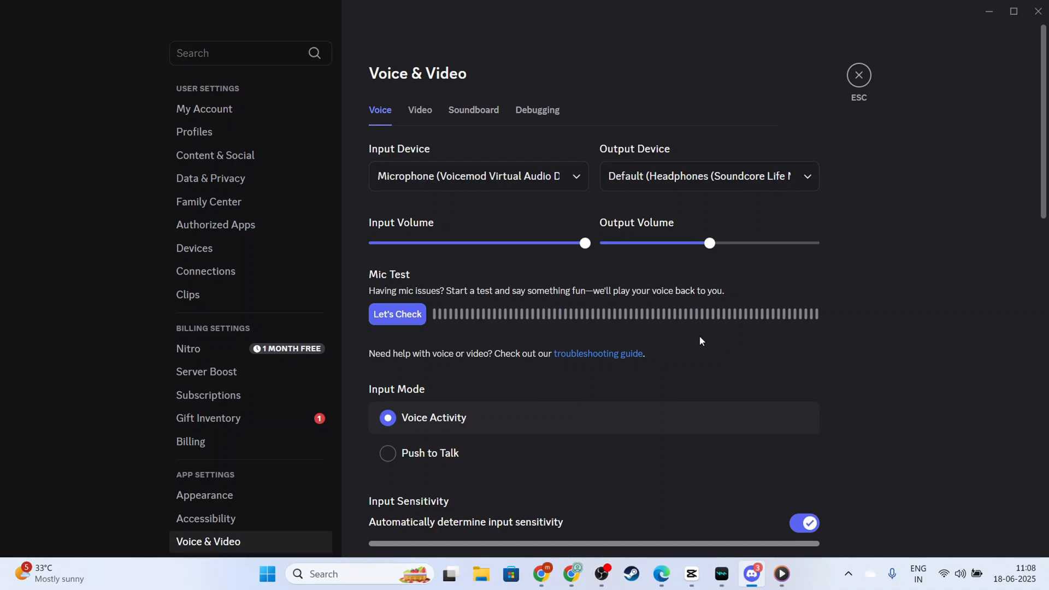
scroll("down", 3)
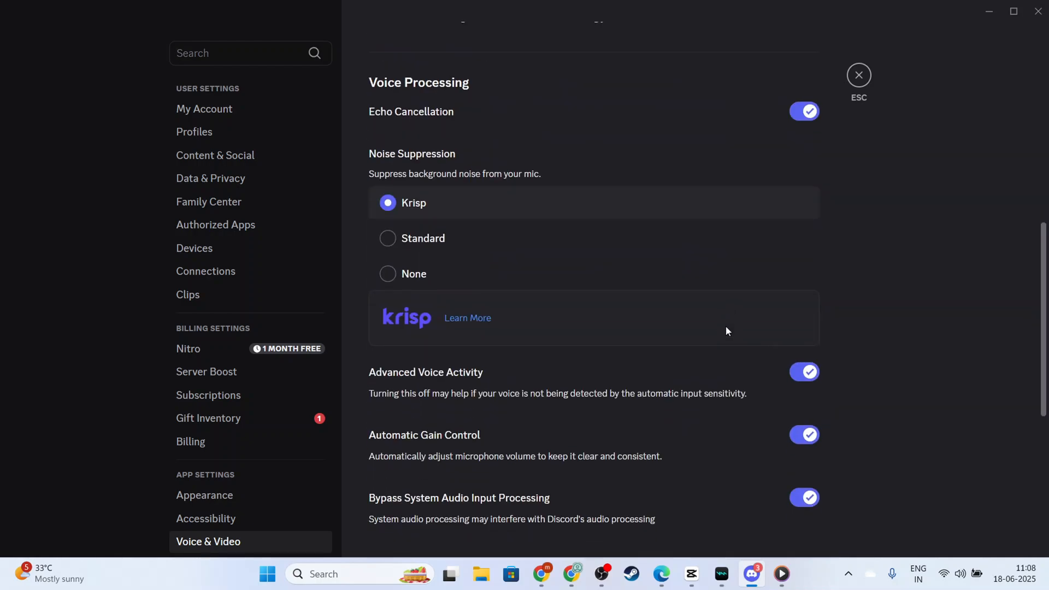
scroll("up", 3)
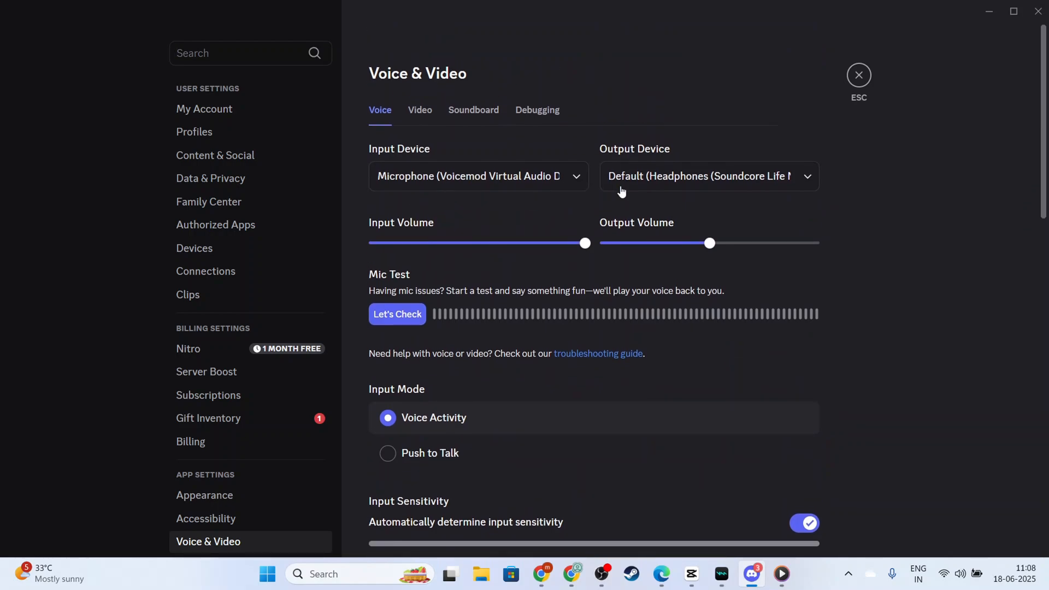
mouse_move(859, 75)
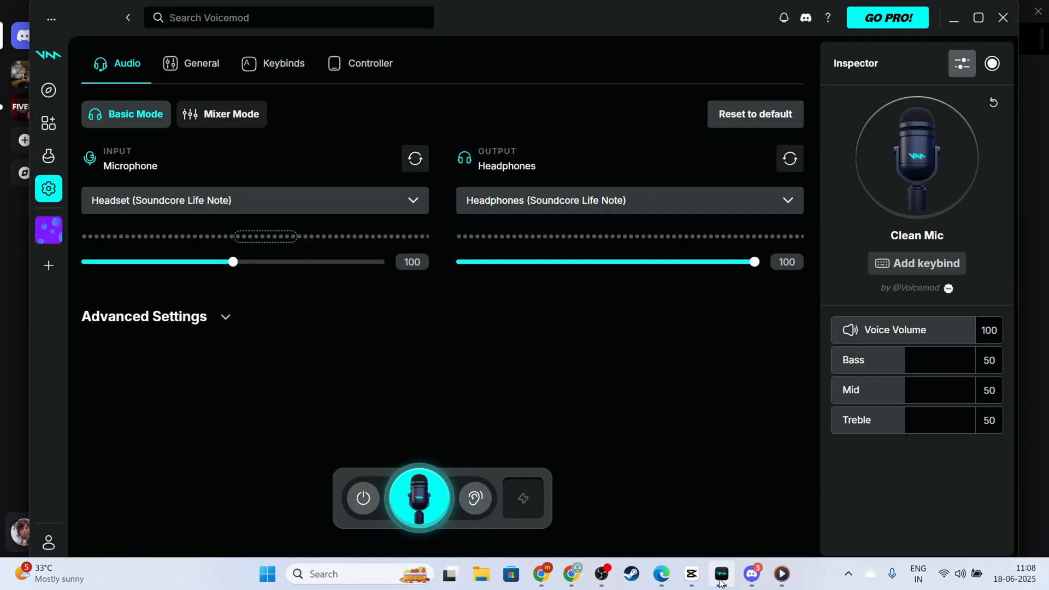
mouse_move(48, 189)
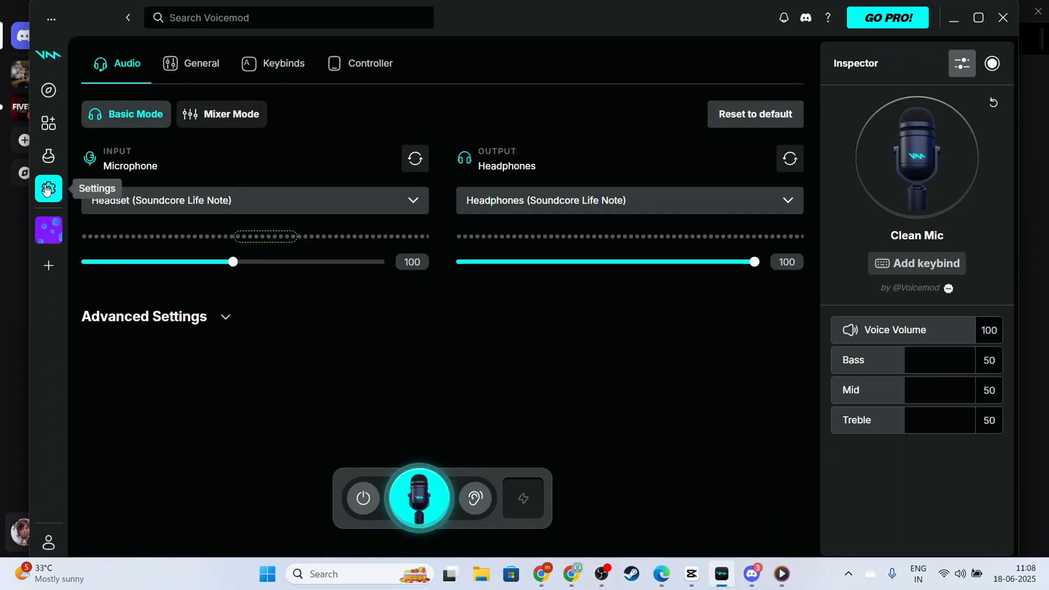
mouse_move(48, 126)
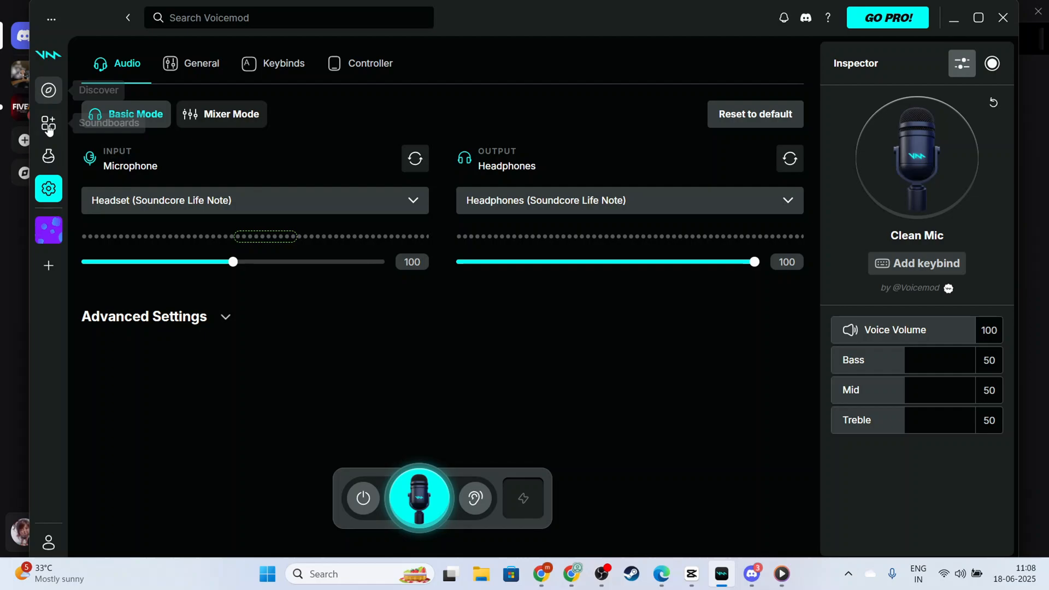
mouse_move(48, 156)
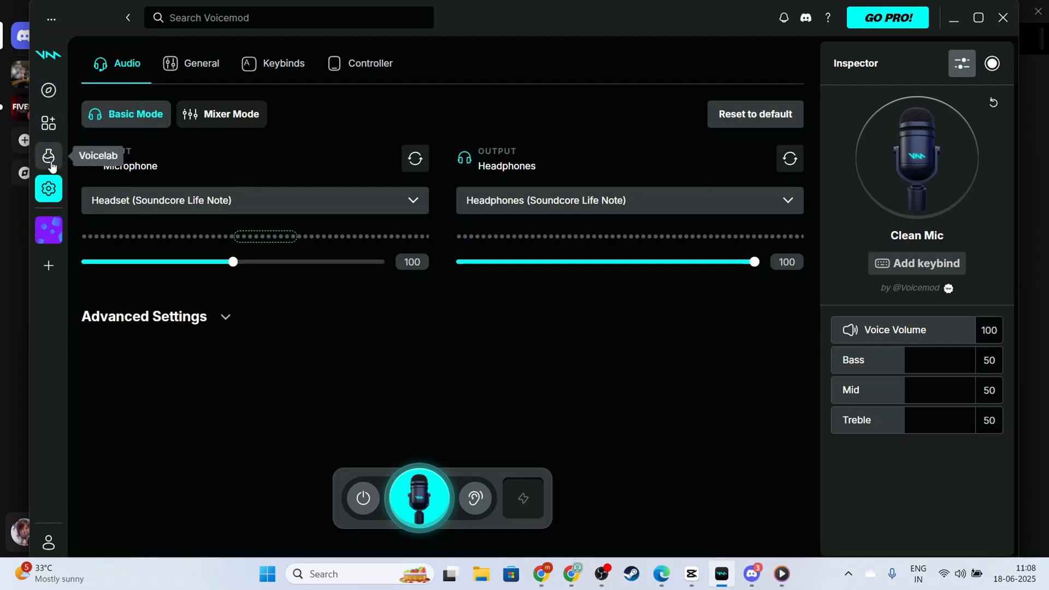
- Visit Voicelab 2, then switch to My first soundboard in Voicemod
left_click(48, 156)
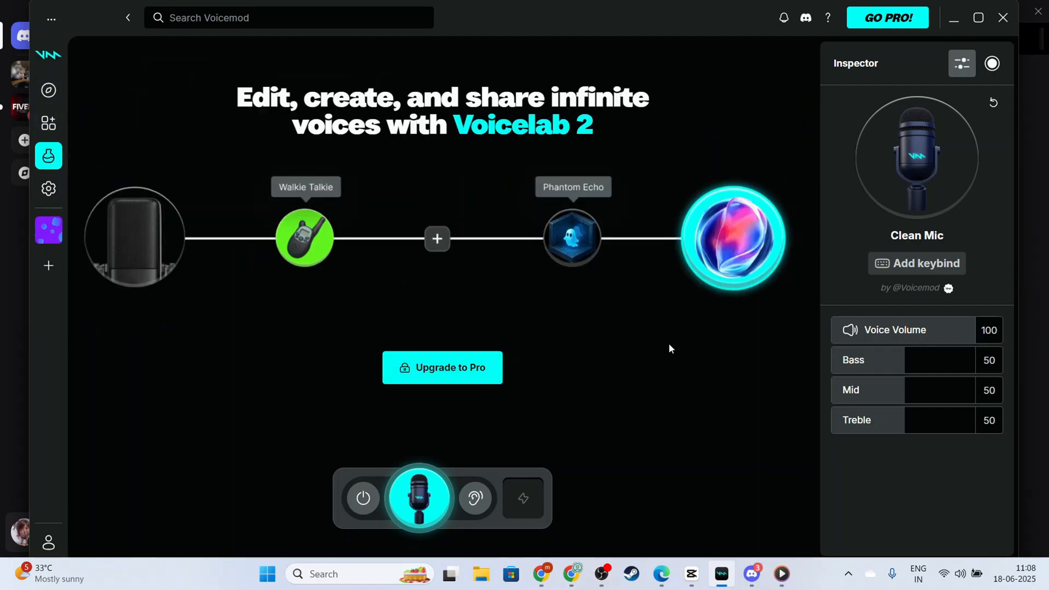
mouse_move(48, 123)
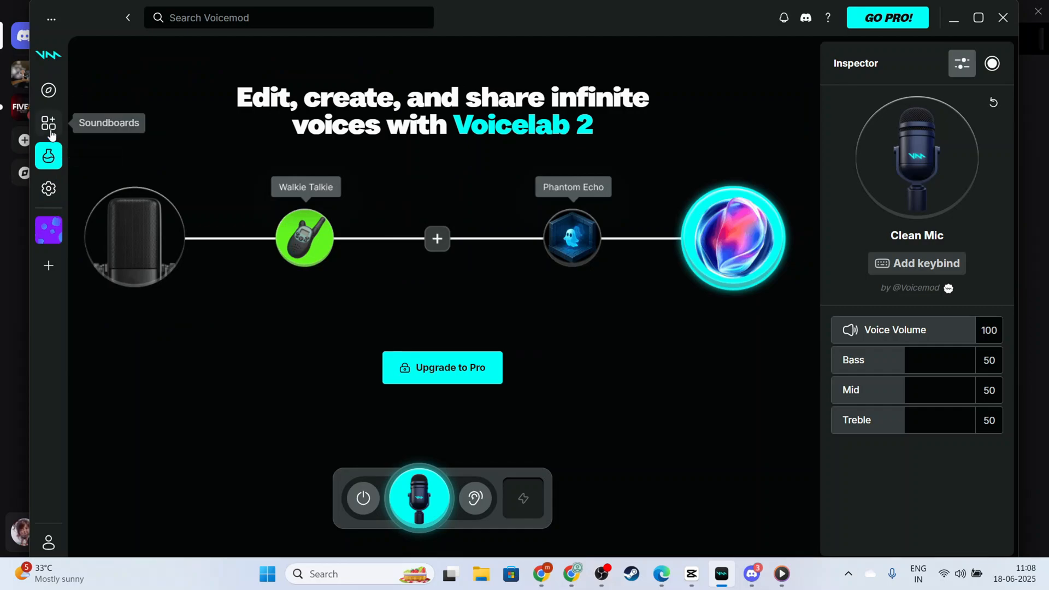
left_click(48, 123)
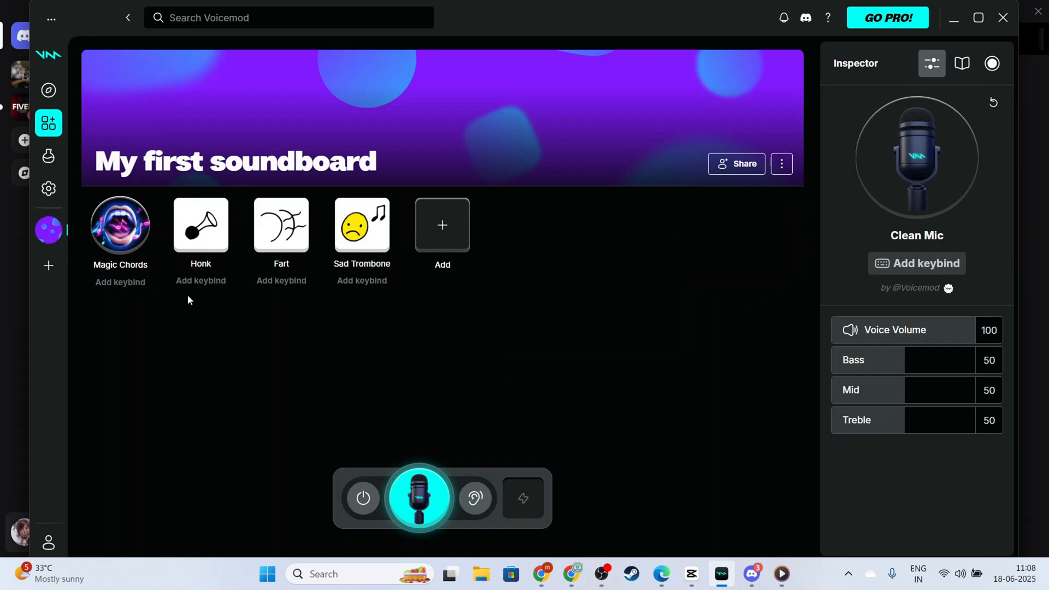
mouse_move(500, 367)
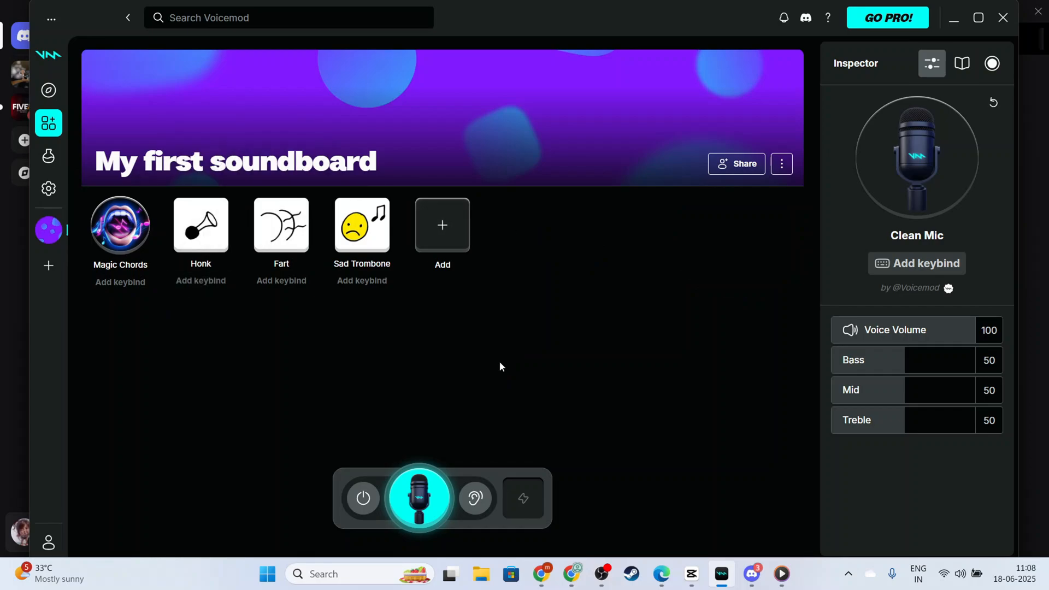
mouse_move(60, 161)
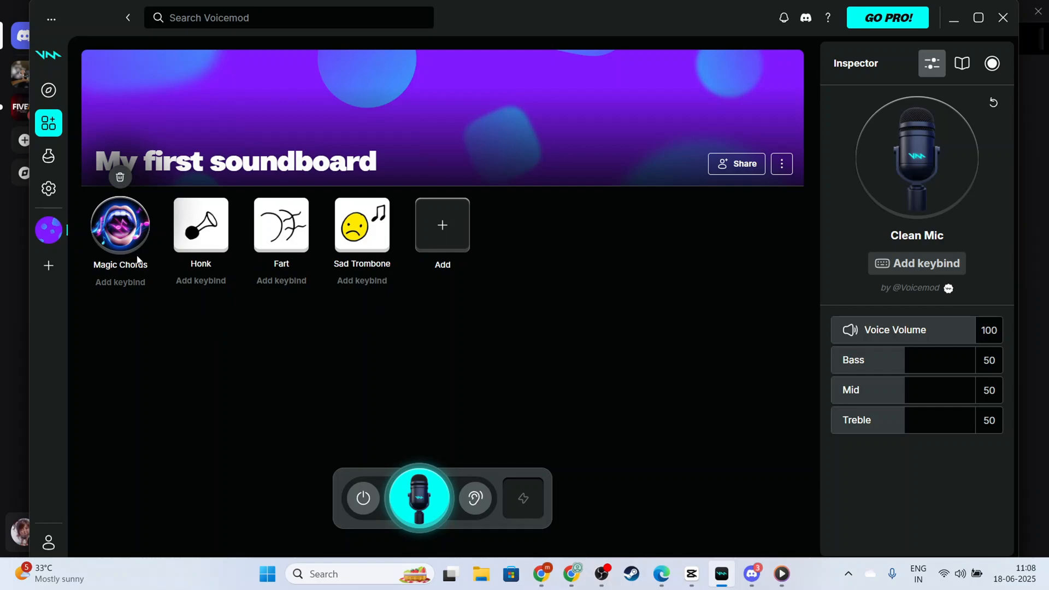
mouse_move(918, 124)
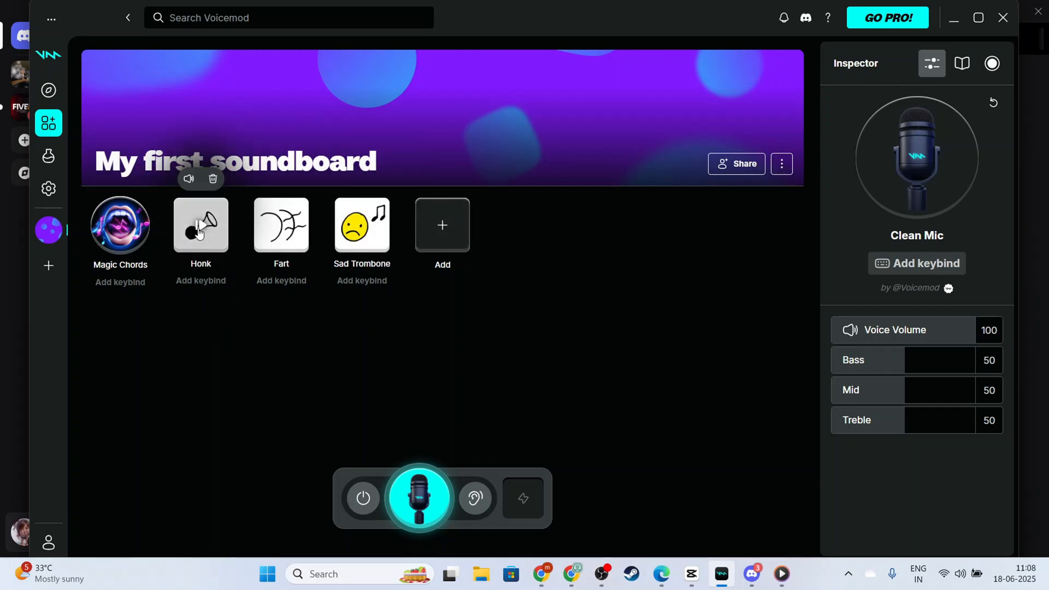
- Try the Honk tile, then make Sad Trombone the active soundboard sound
left_click(200, 224)
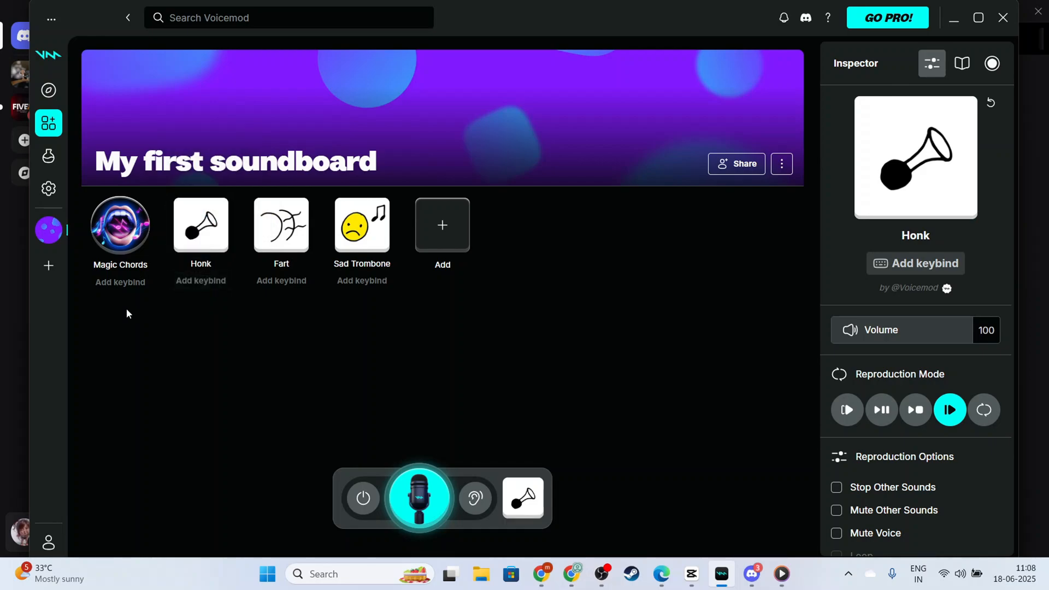
mouse_move(441, 281)
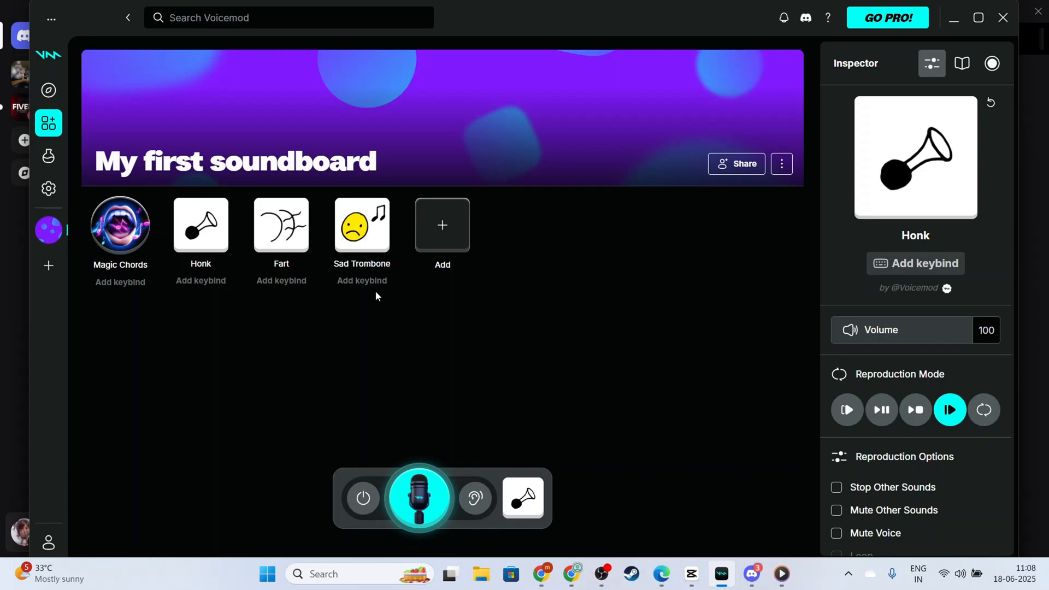
left_click(362, 225)
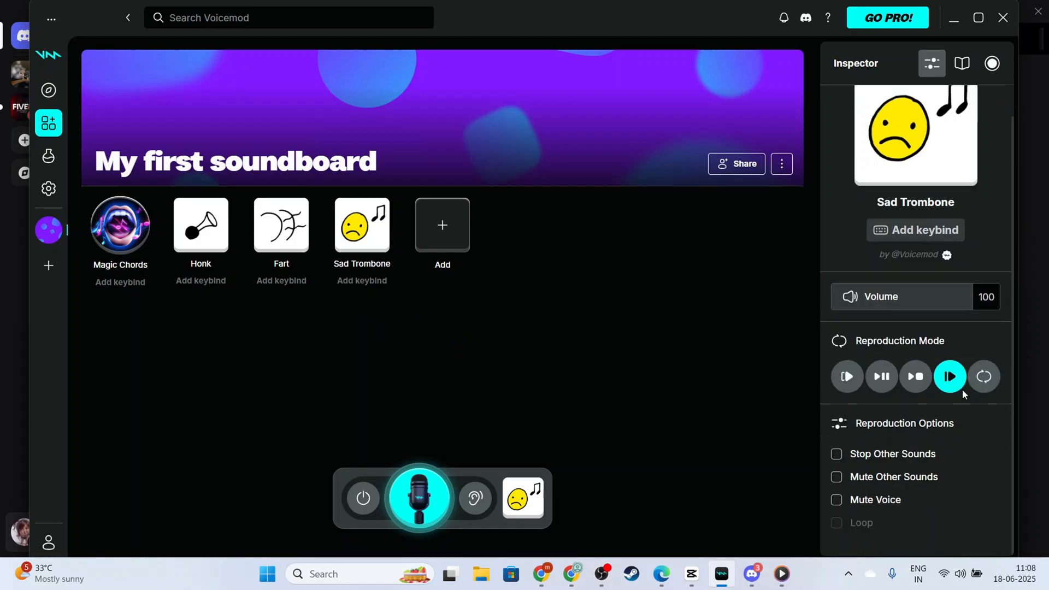
mouse_move(903, 477)
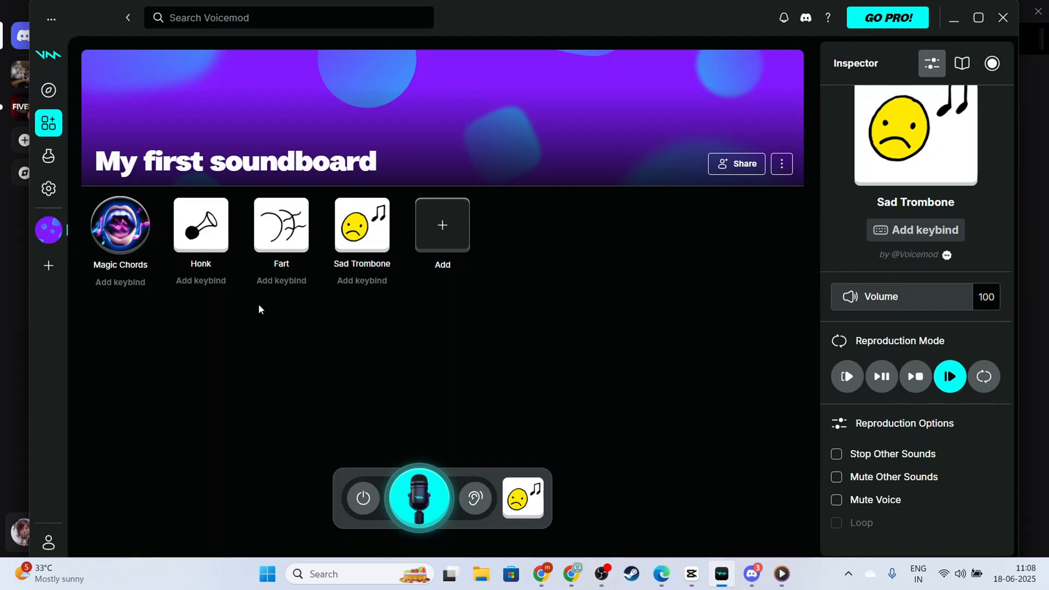
mouse_move(614, 269)
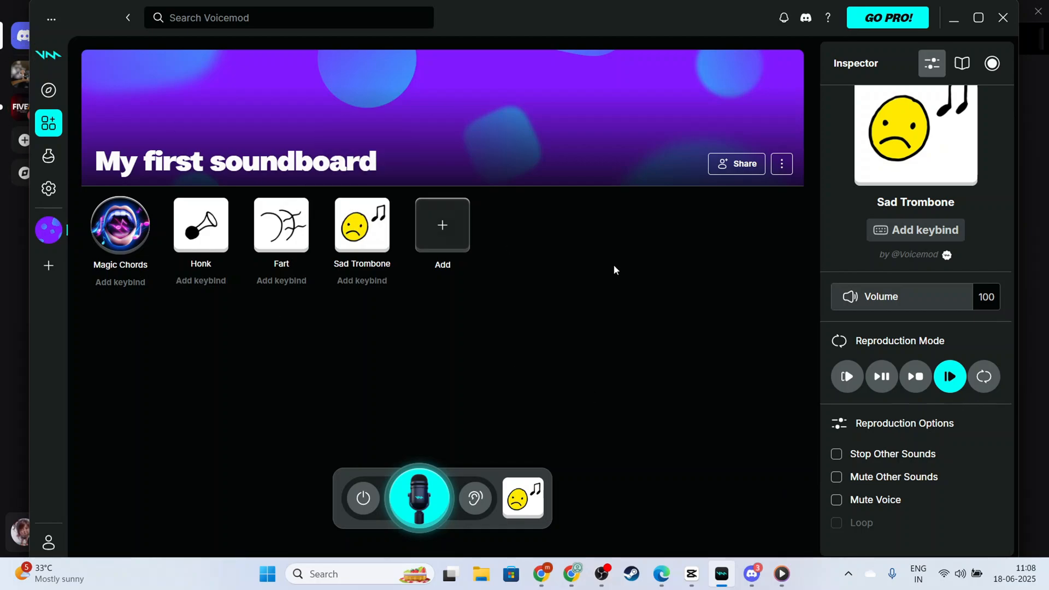
mouse_move(734, 336)
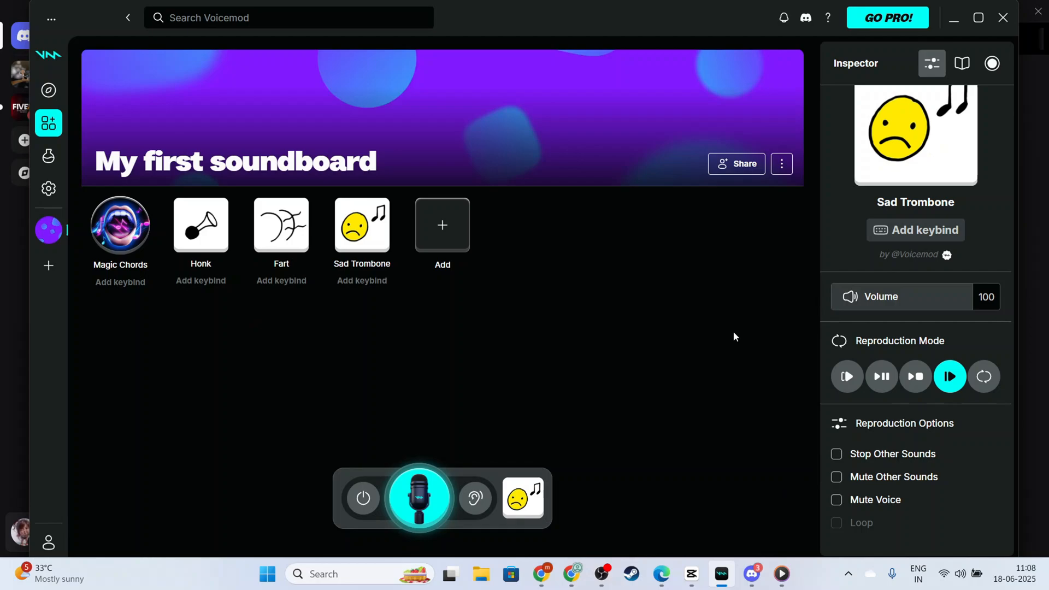
mouse_move(747, 339)
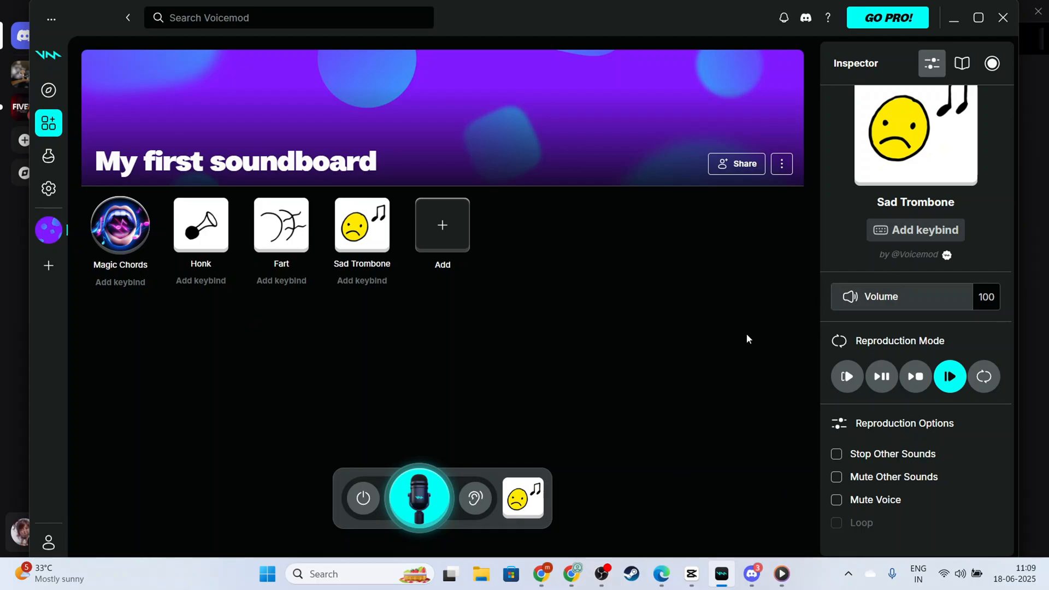
- Switch back to Discord's Nitro home page with streamer mode enabled
left_click(750, 579)
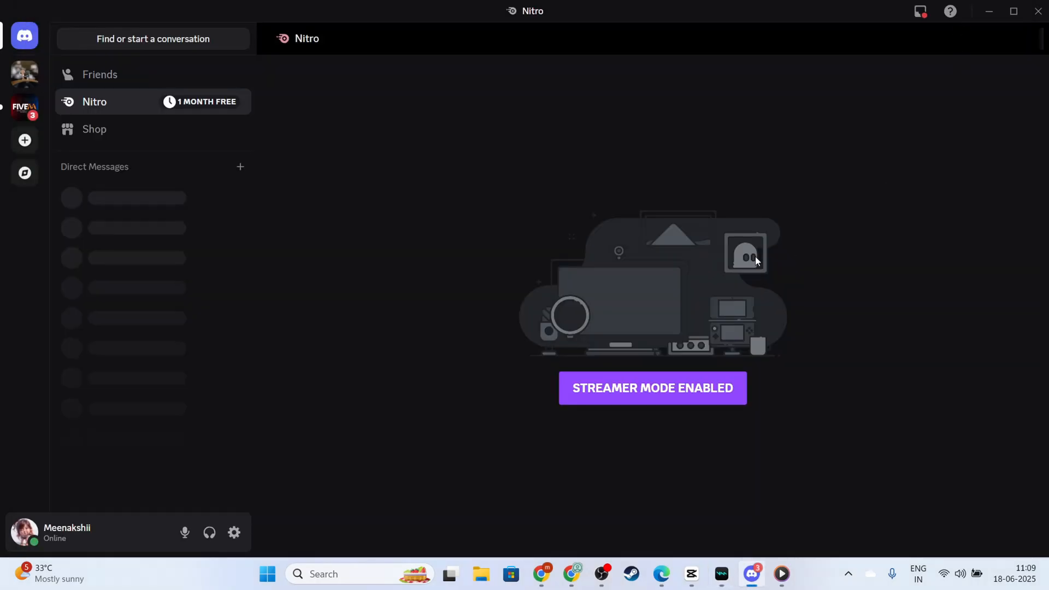
mouse_move(331, 380)
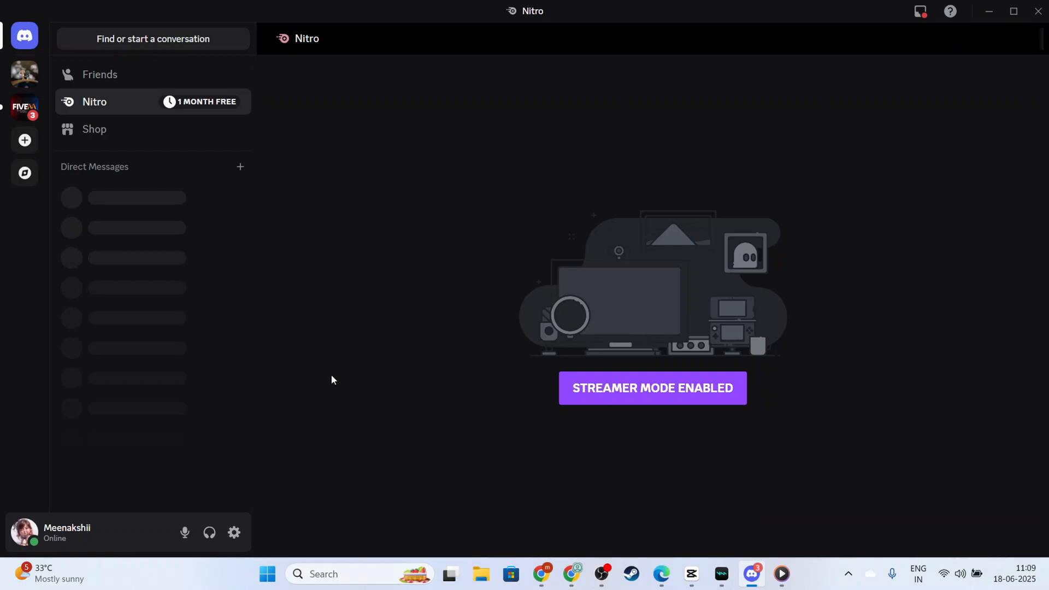
mouse_move(195, 296)
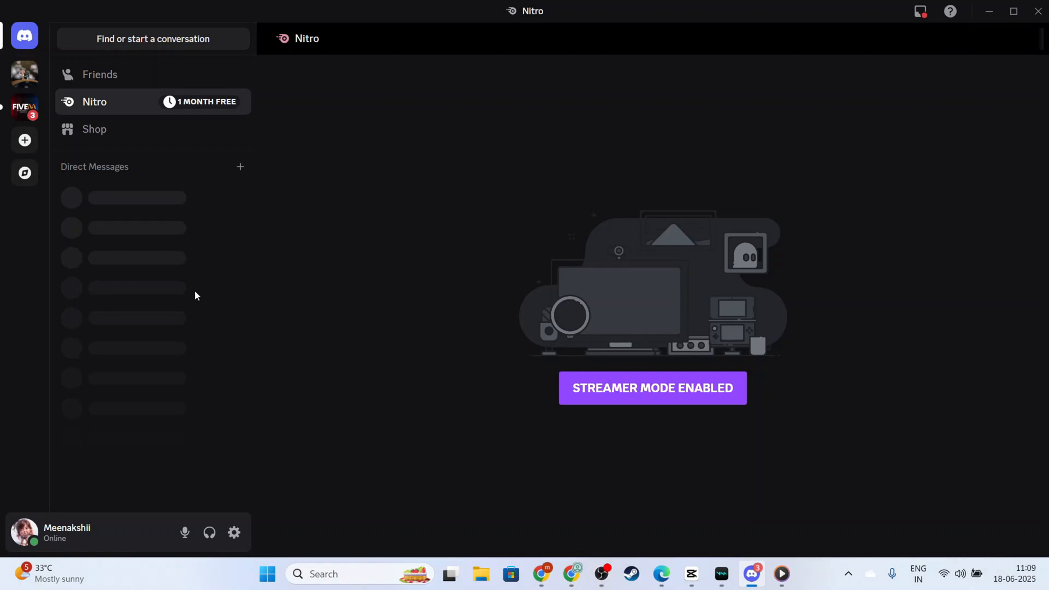
mouse_move(614, 250)
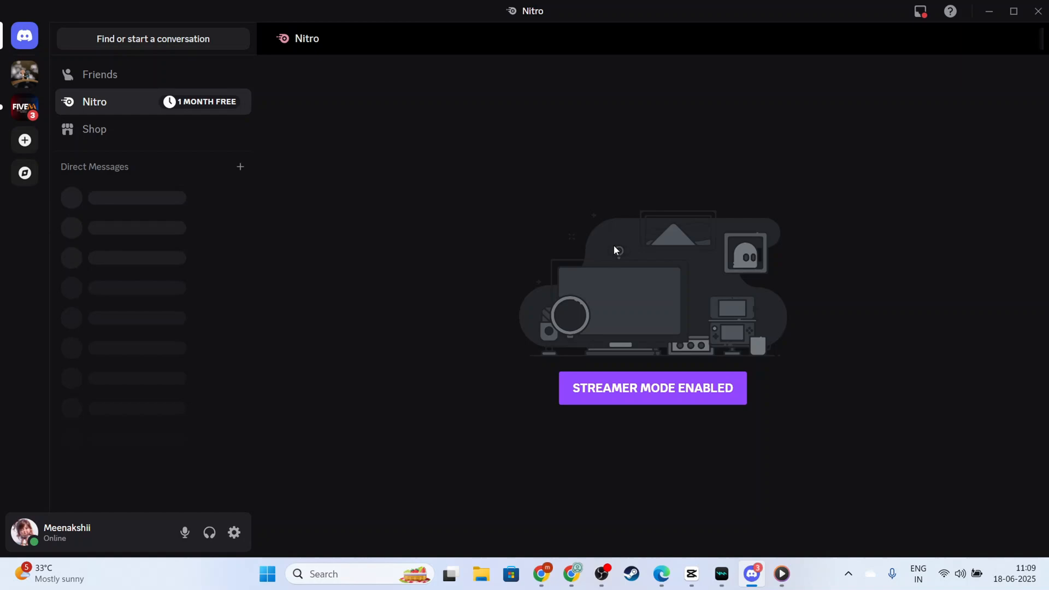
mouse_move(762, 264)
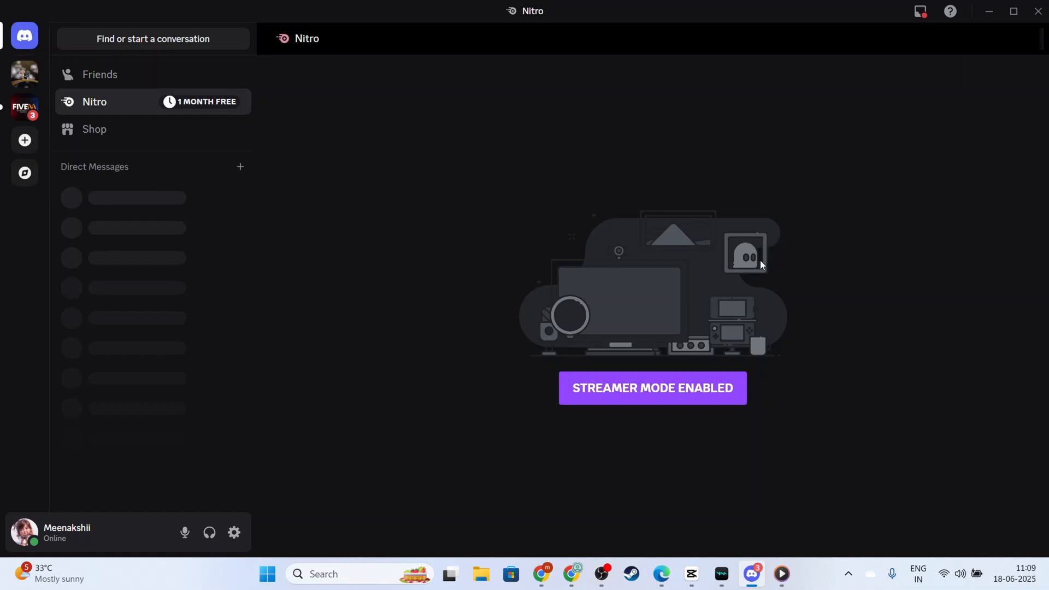
mouse_move(216, 296)
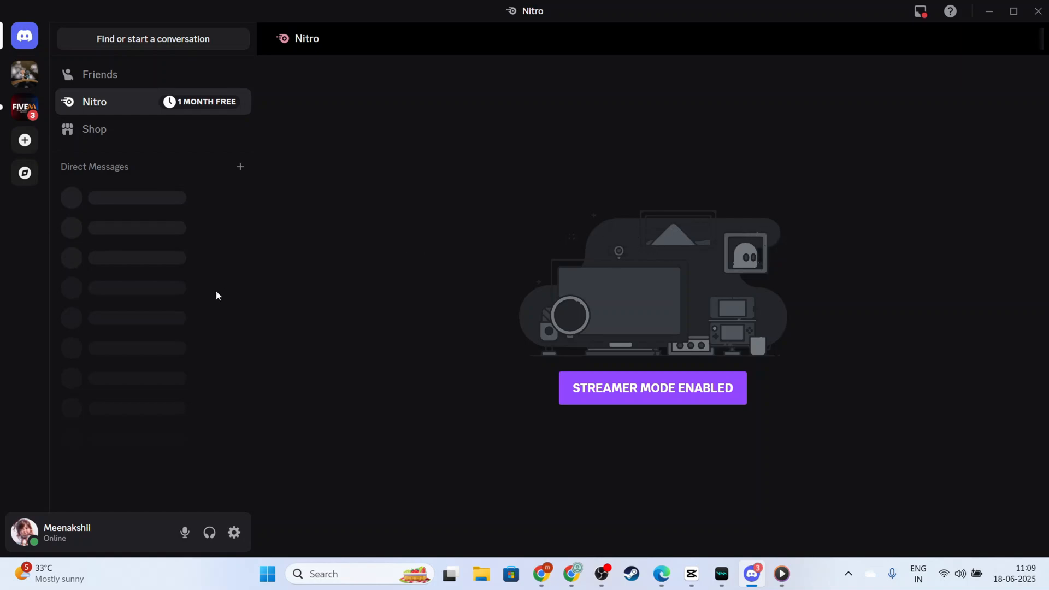
mouse_move(216, 353)
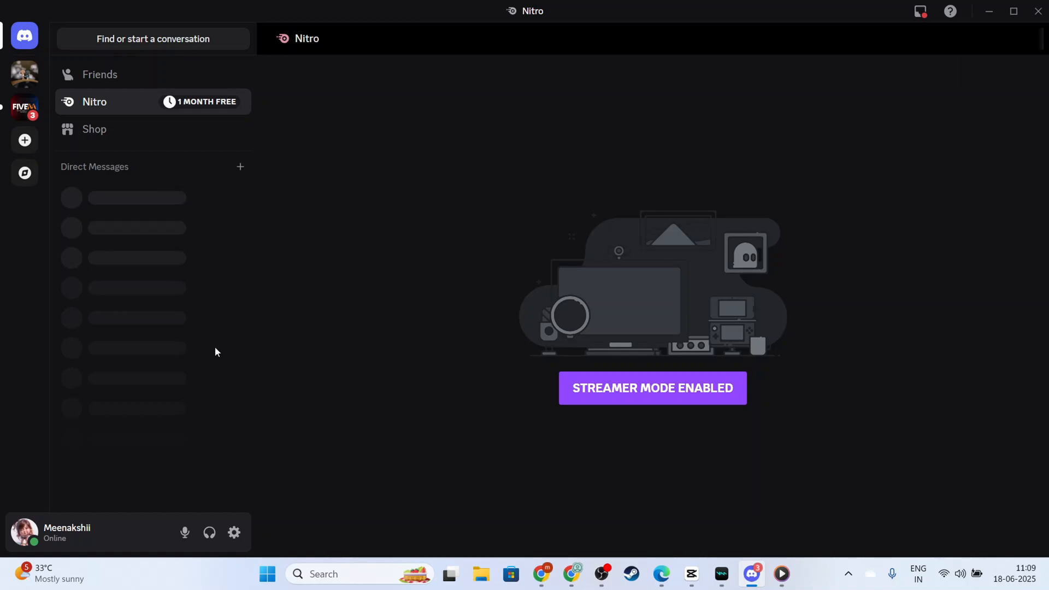